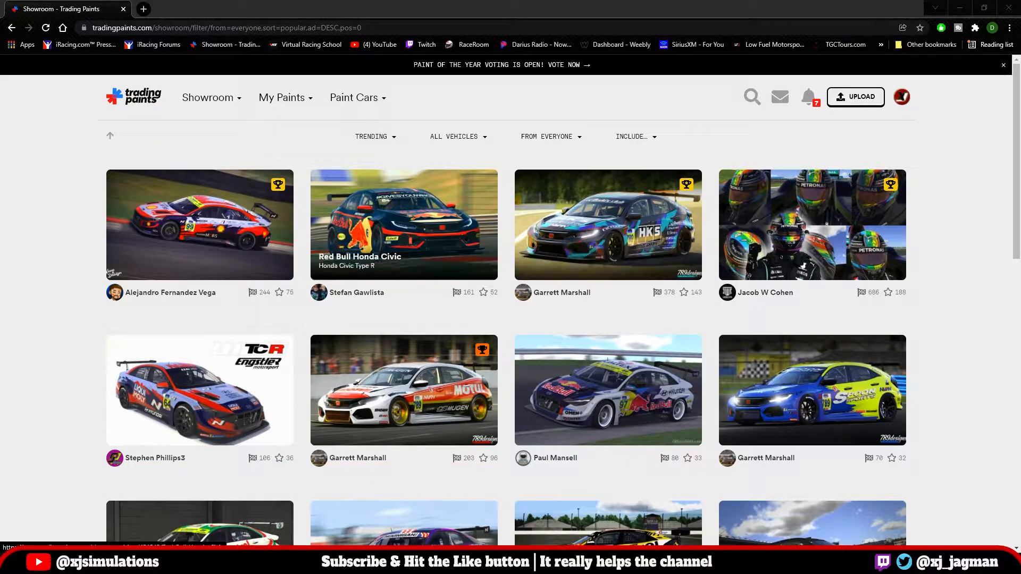
Show the Mine list on the Collections page, filtering to your own collections.
{"action": "left_click", "coordinate": [208, 96]}
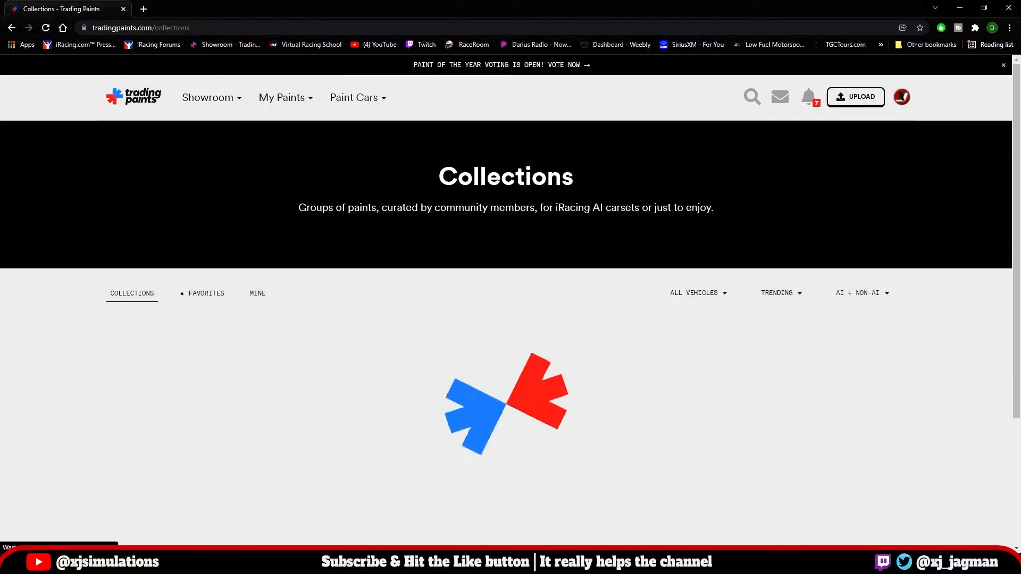
{"action": "left_click", "coordinate": [131, 293]}
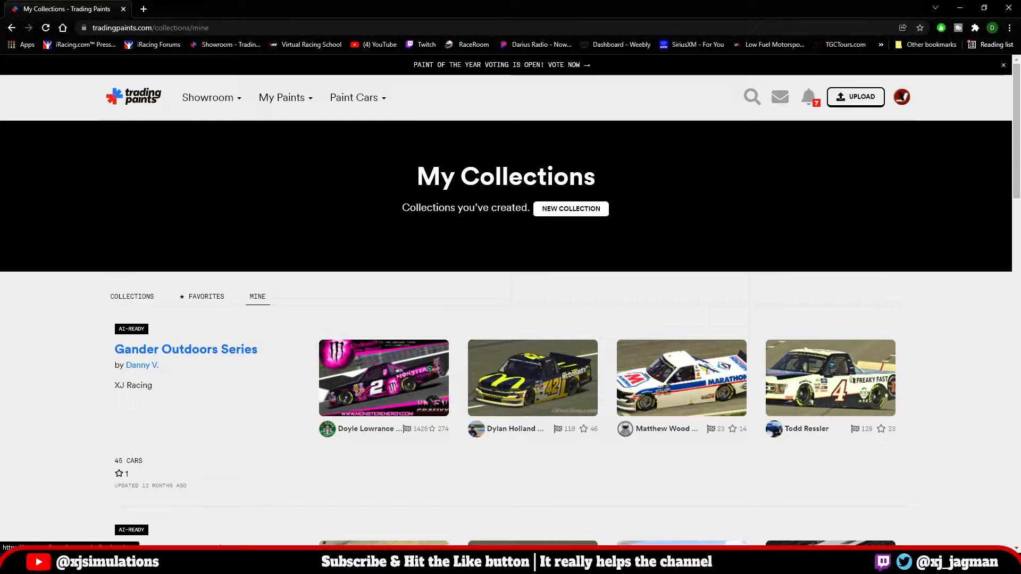
Start a new collection named 'AI YouTube Example' with the description 'For the video'.
{"action": "left_click", "coordinate": [570, 208]}
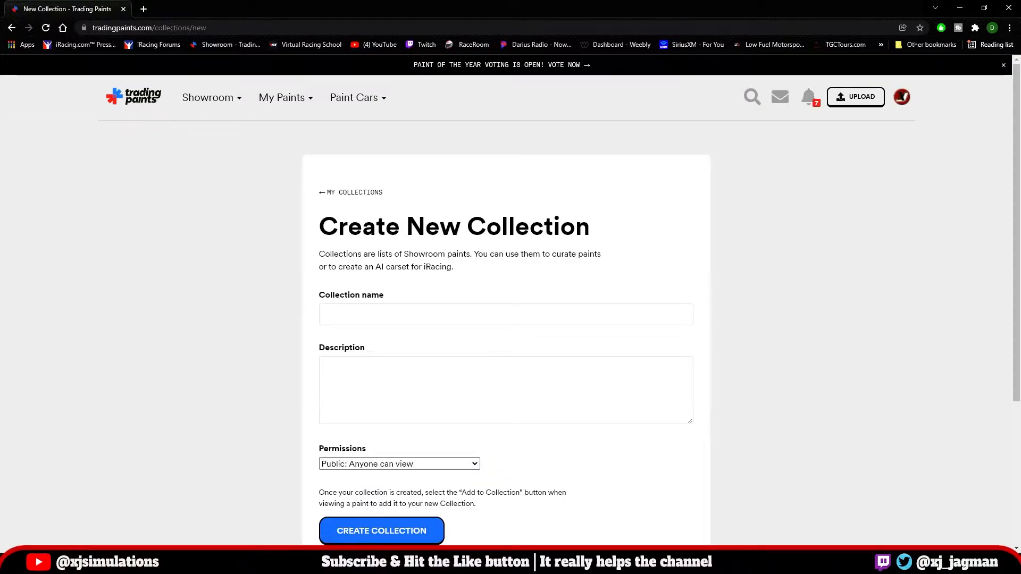
{"action": "type", "text": "AI YT"}
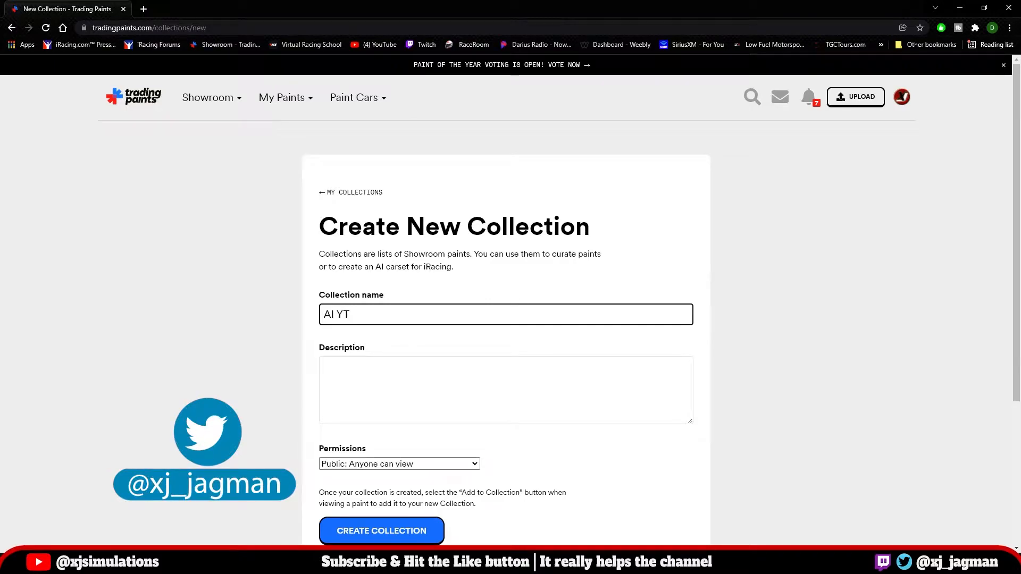
{"action": "left_click", "coordinate": [505, 391]}
{"action": "type", "text": "For the video"}
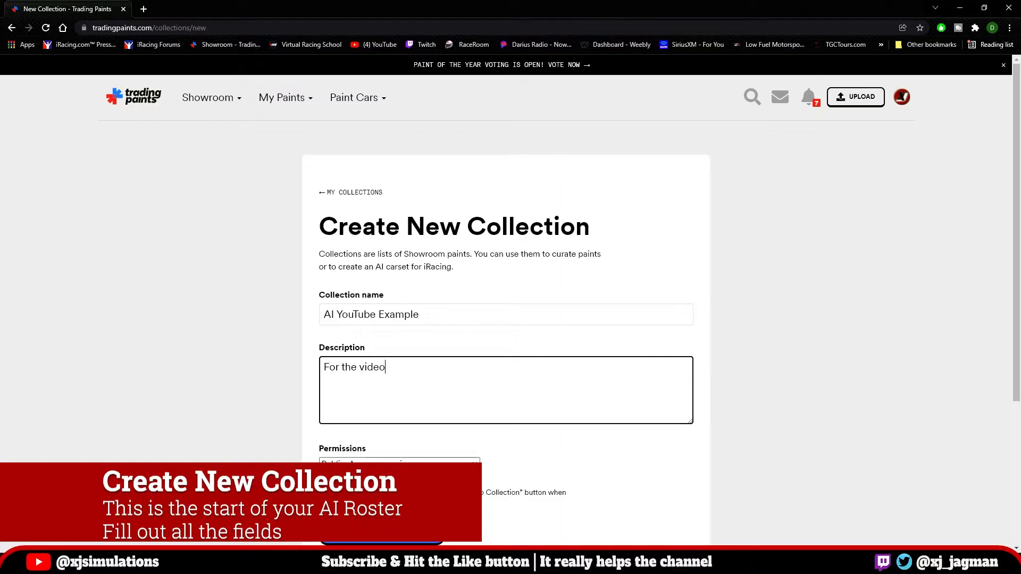
{"action": "scroll", "scroll_direction": "down", "scroll_amount": 3}
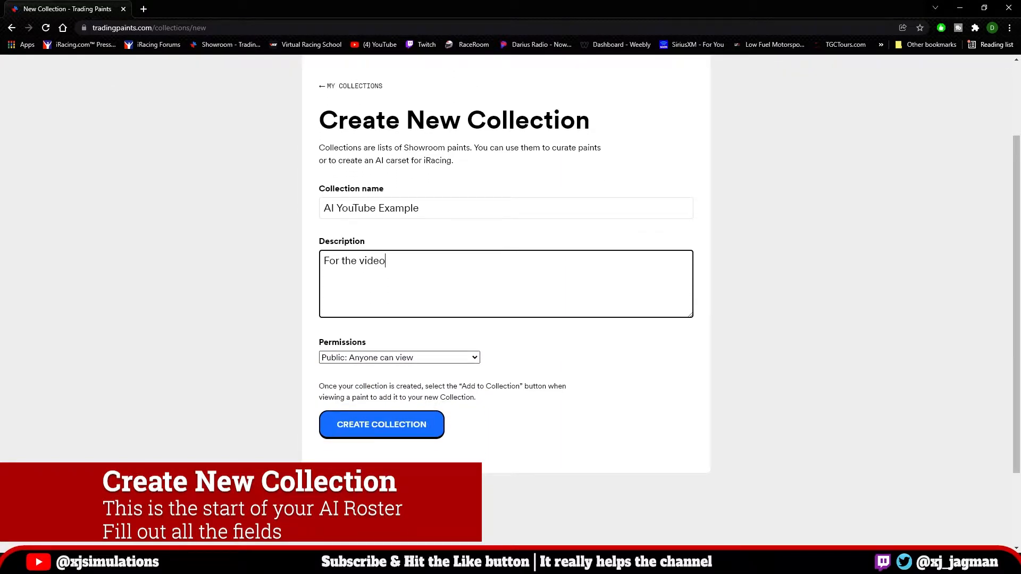
Set the collection's permissions to Unlisted, create it, and head to the Showroom.
{"action": "left_click", "coordinate": [399, 358]}
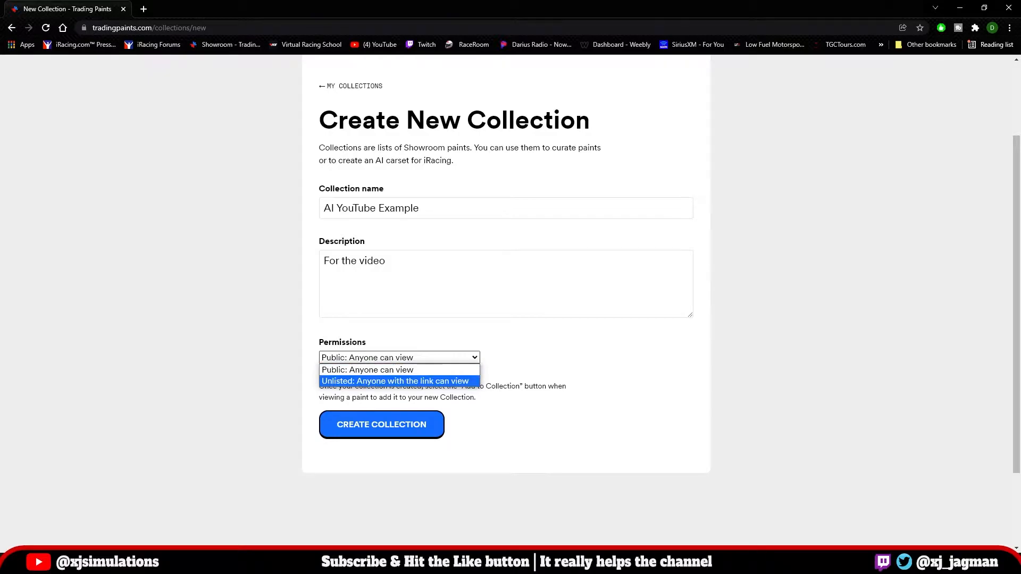
{"action": "left_click", "coordinate": [393, 381]}
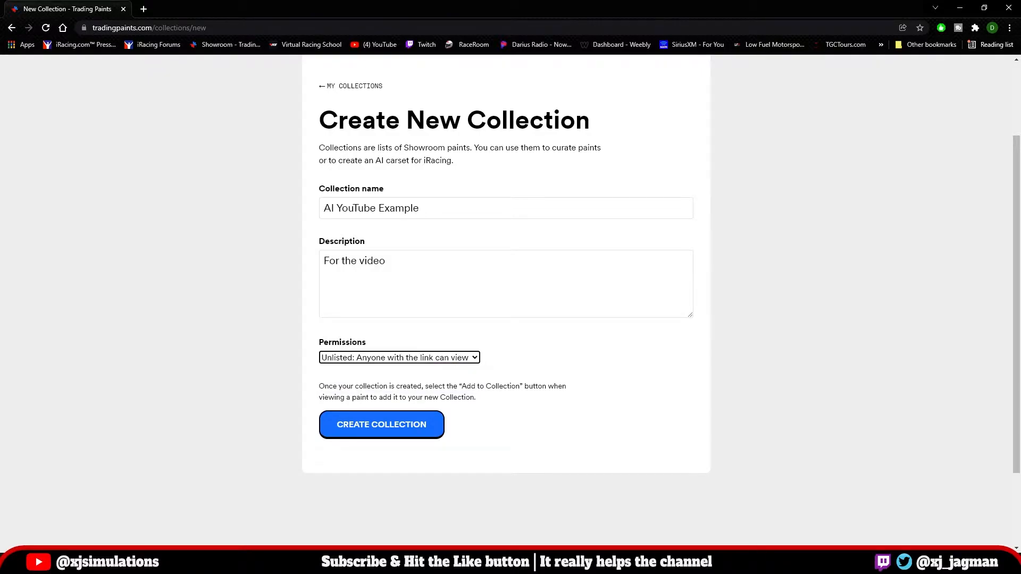
{"action": "left_click", "coordinate": [381, 425]}
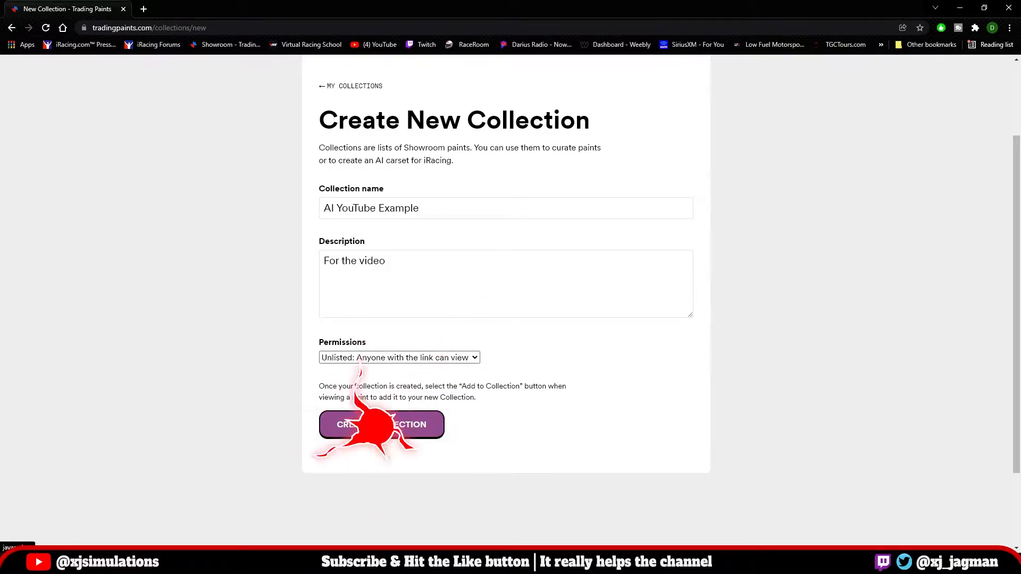
{"action": "left_click", "coordinate": [381, 425]}
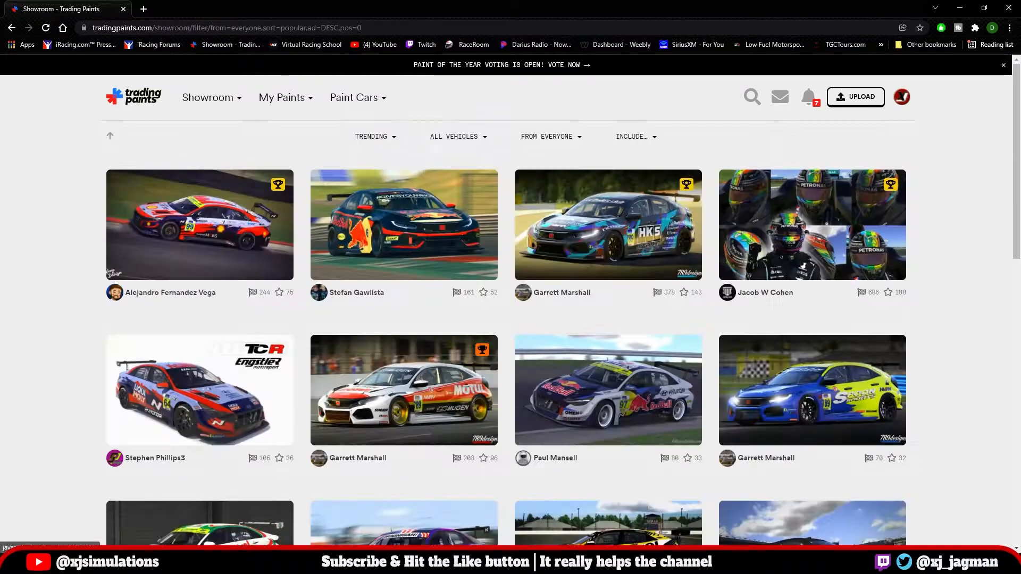
Browse the showroom, leave the vehicle filter at All Vehicles, and load the Hyundai WRC 2021 Inspired Livery page.
{"action": "scroll", "scroll_direction": "down", "scroll_amount": 3}
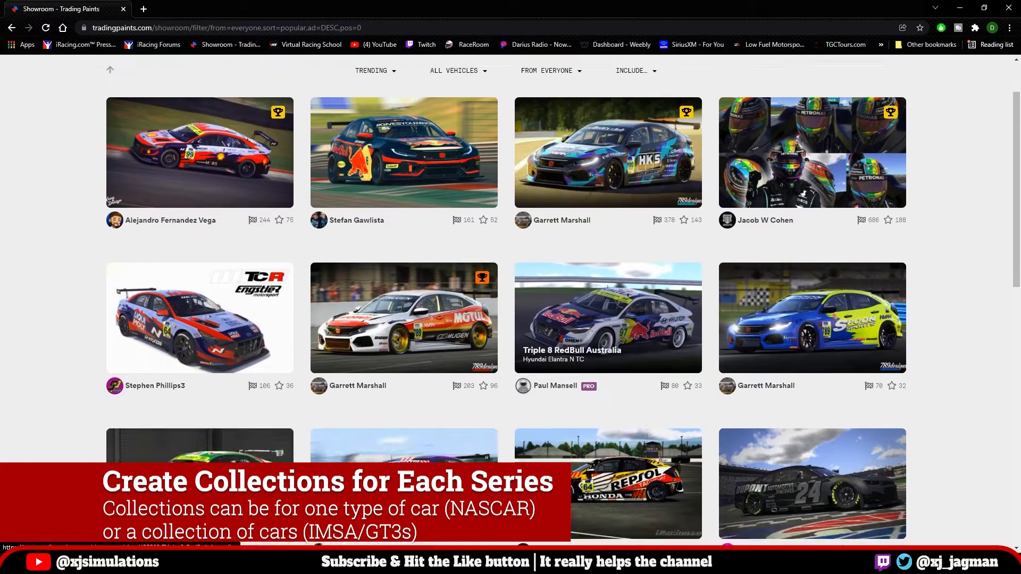
{"action": "scroll", "scroll_direction": "up", "scroll_amount": 3}
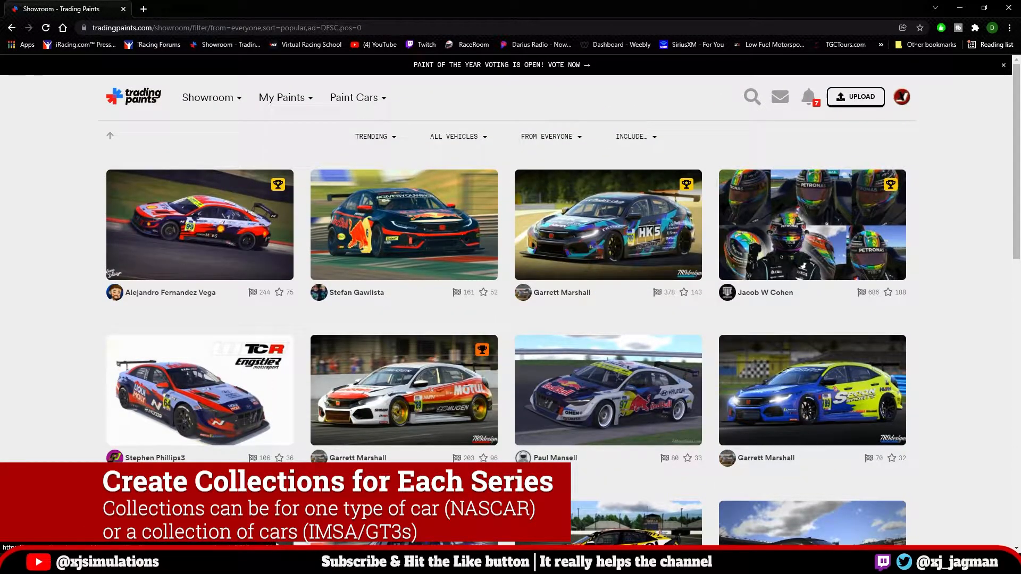
{"action": "left_click", "coordinate": [458, 136]}
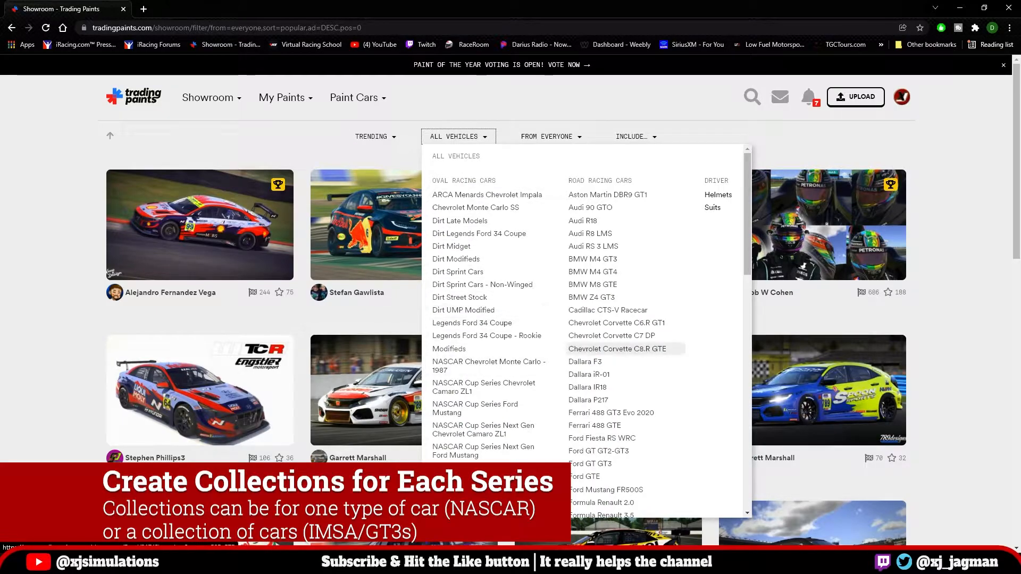
{"action": "mouse_move", "coordinate": [593, 285]}
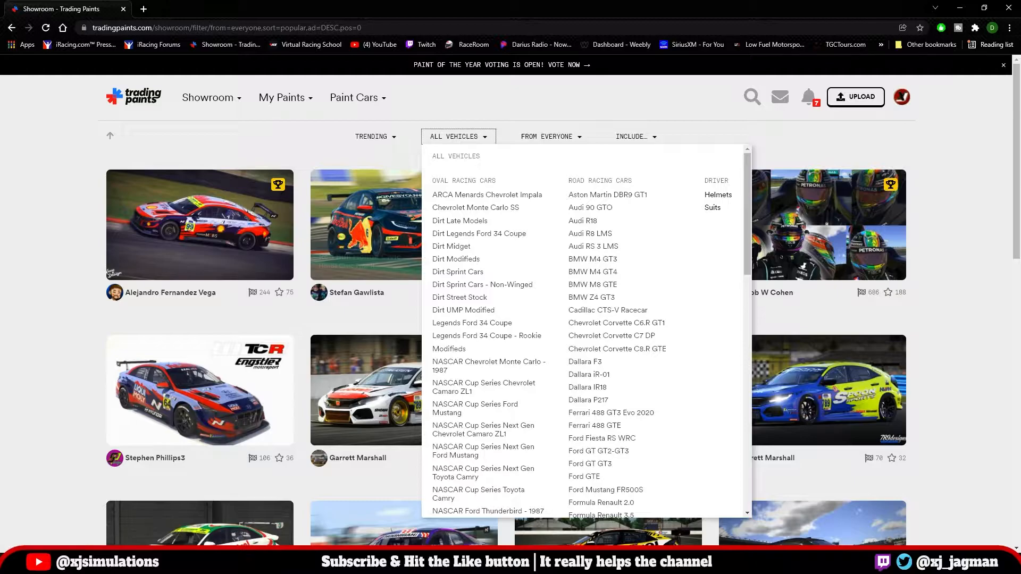
{"action": "left_click", "coordinate": [457, 137]}
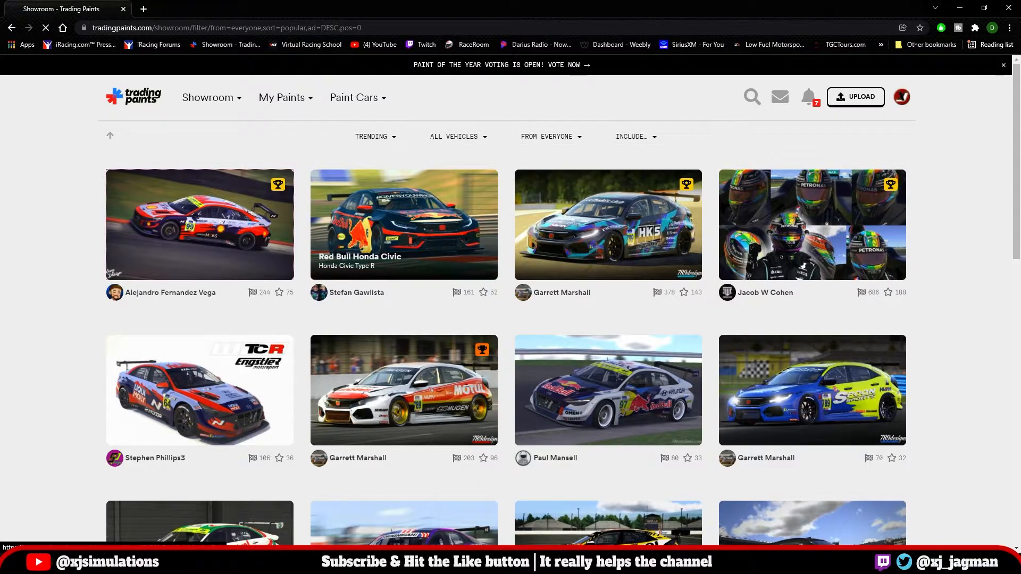
{"action": "left_click", "coordinate": [199, 225]}
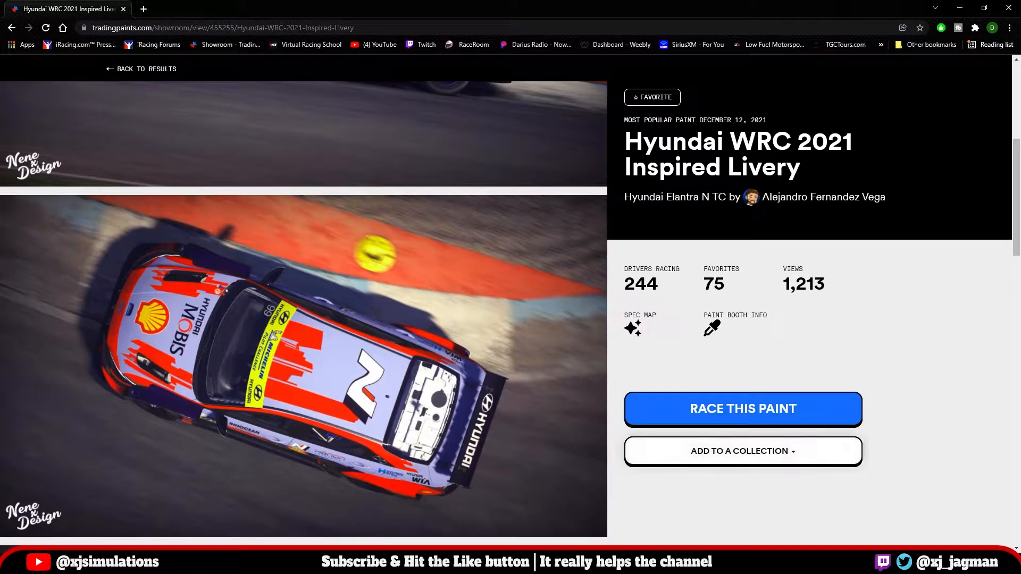
Add the Hyundai WRC 2021 Inspired Livery to AI YouTube Example and return to Explore Paints.
{"action": "left_click", "coordinate": [741, 452]}
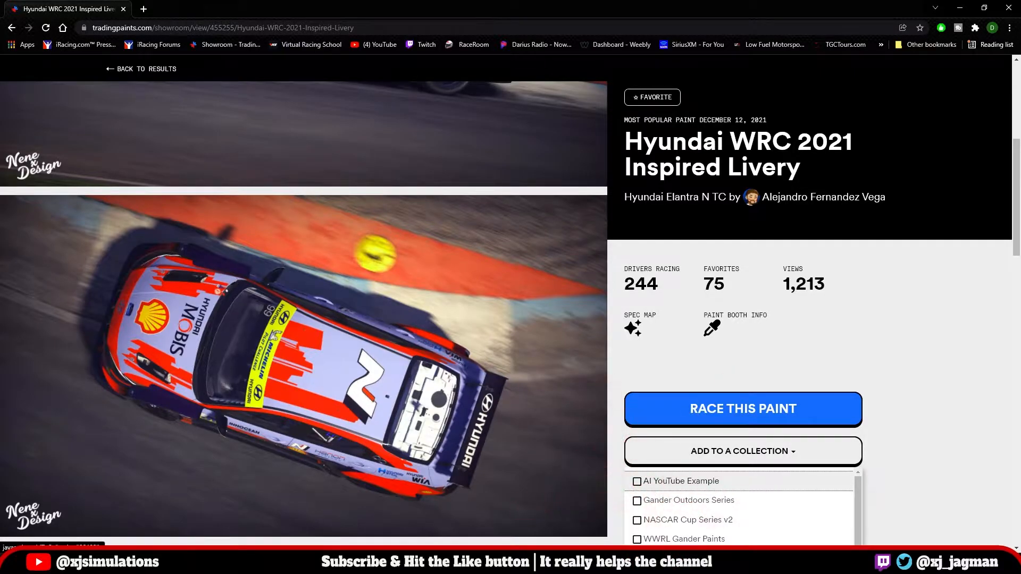
{"action": "left_click", "coordinate": [741, 451]}
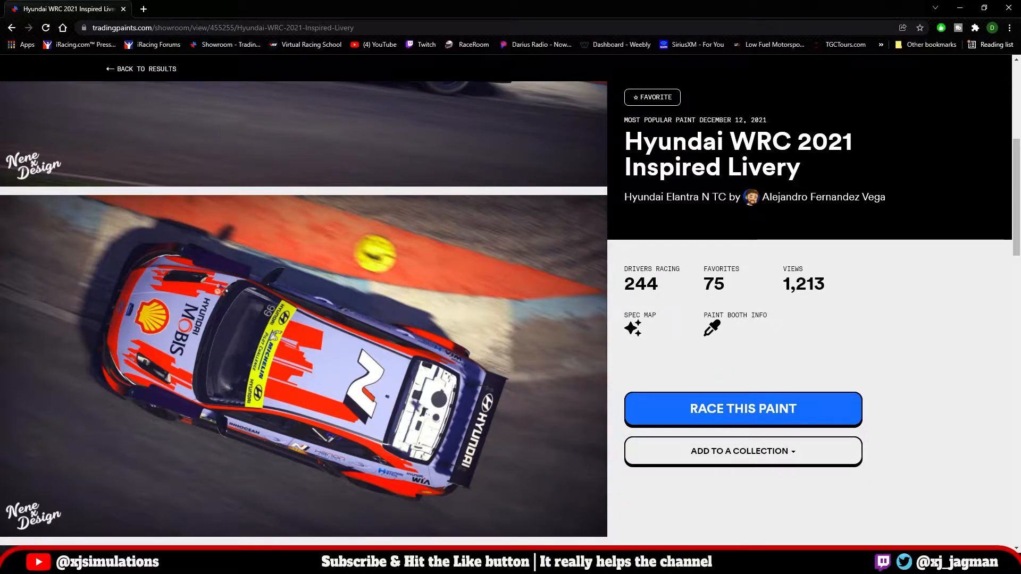
{"action": "left_click", "coordinate": [742, 451]}
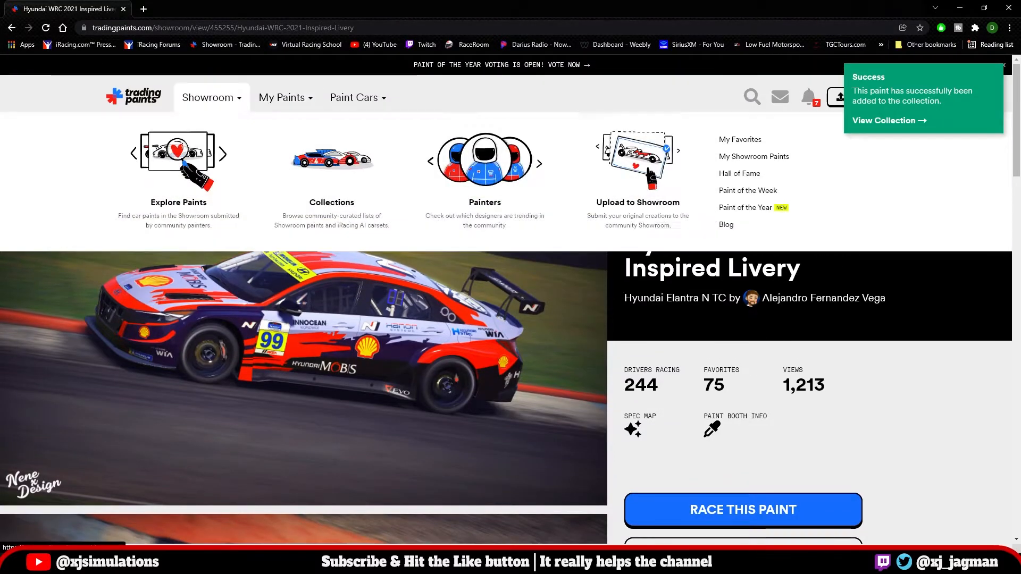
{"action": "mouse_move", "coordinate": [332, 175]}
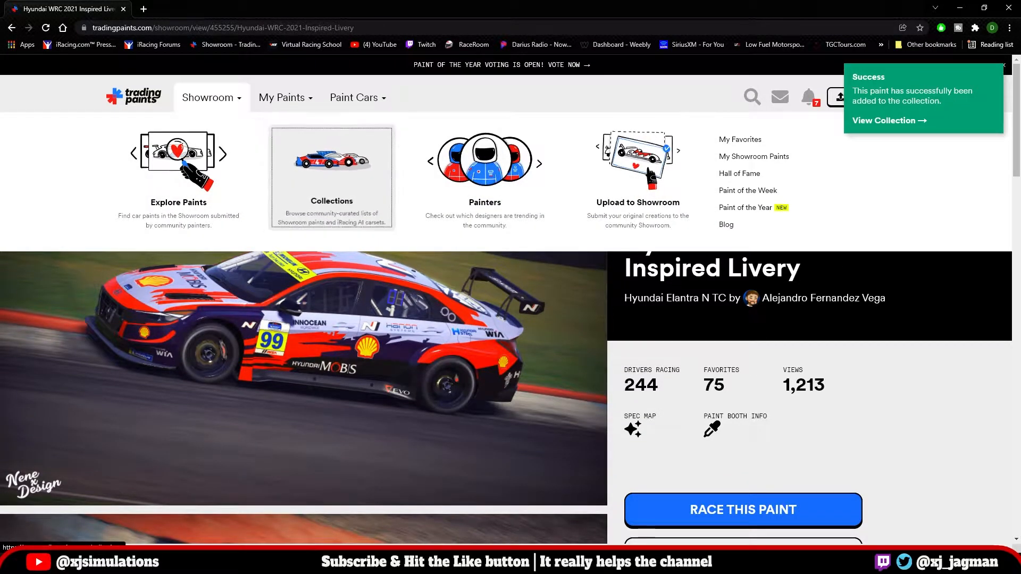
{"action": "left_click", "coordinate": [889, 120]}
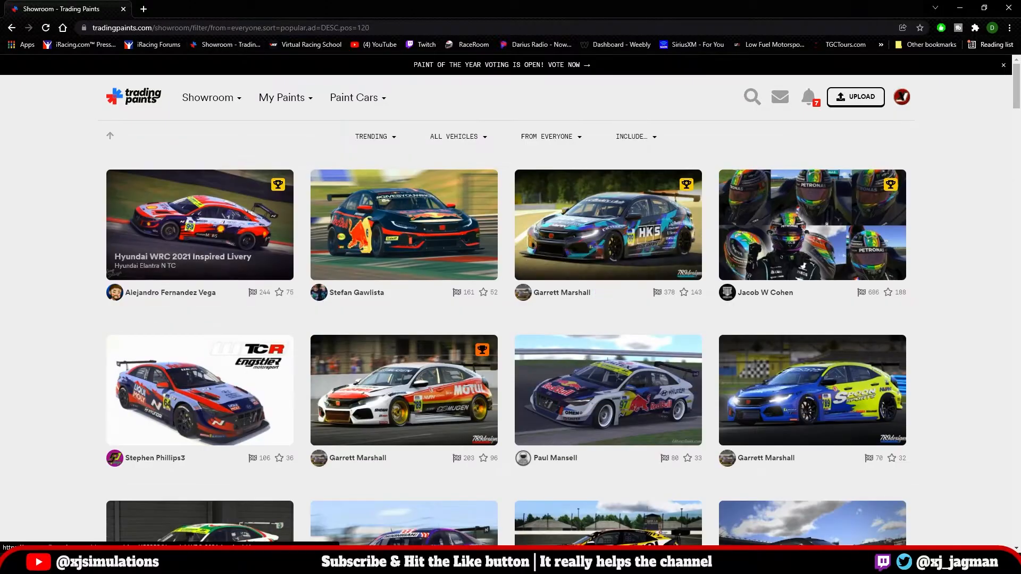
Add the Red Bull Honda Civic paint to AI YouTube Example and go to the Collections page.
{"action": "scroll", "scroll_direction": "down", "scroll_amount": 3}
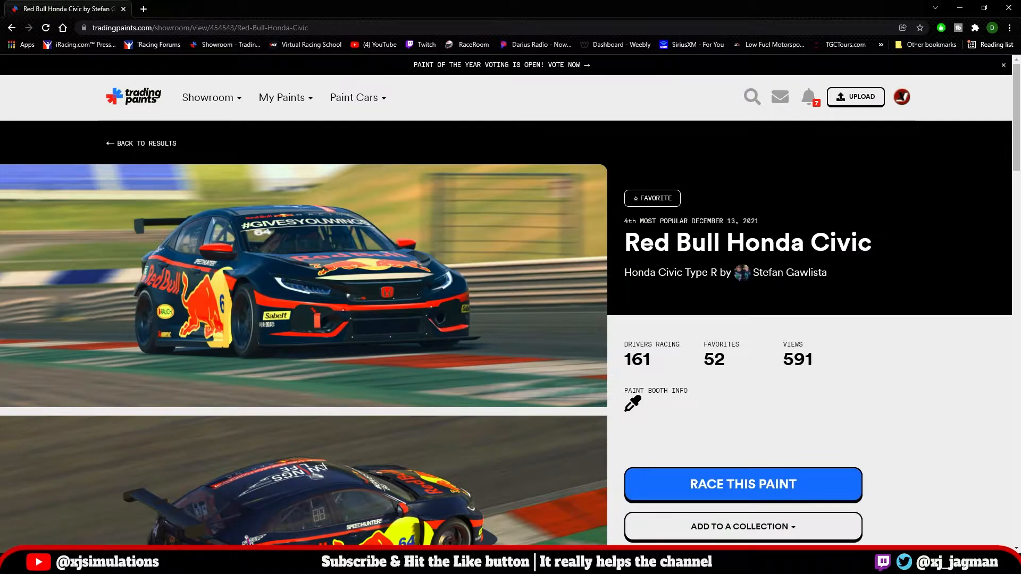
{"action": "scroll", "scroll_direction": "down", "scroll_amount": 3}
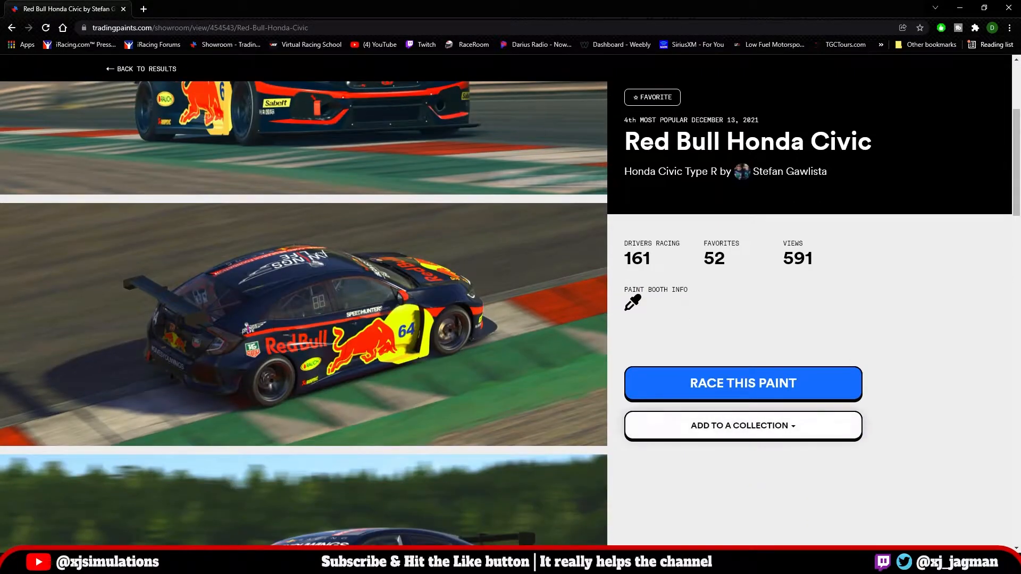
{"action": "left_click", "coordinate": [742, 426]}
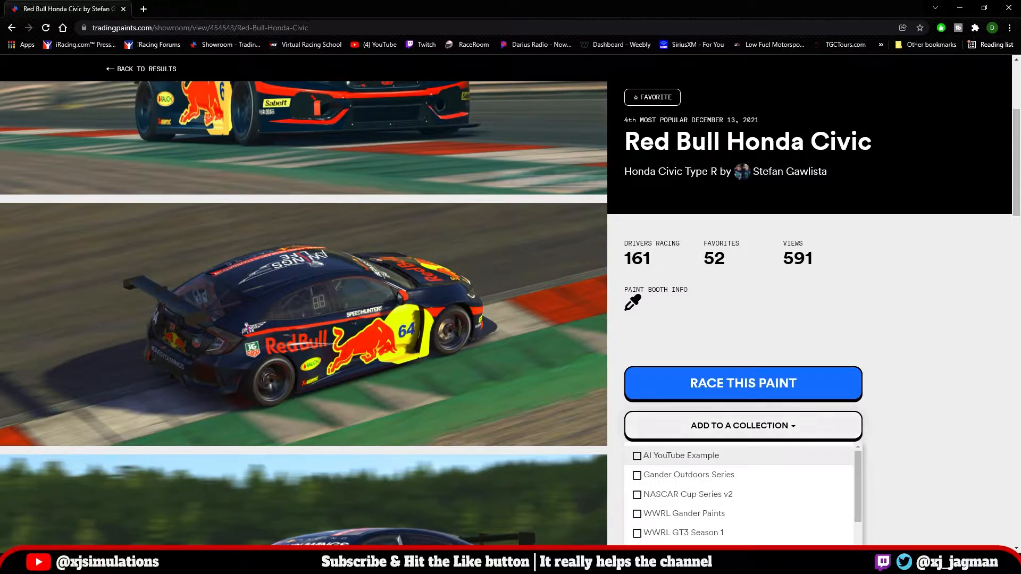
{"action": "left_click", "coordinate": [741, 426]}
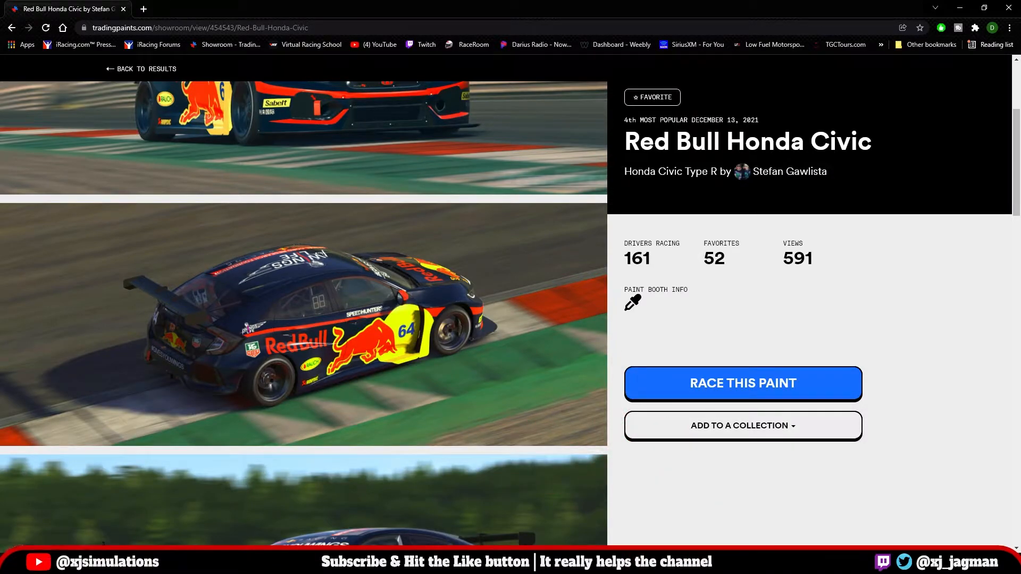
{"action": "left_click", "coordinate": [741, 425]}
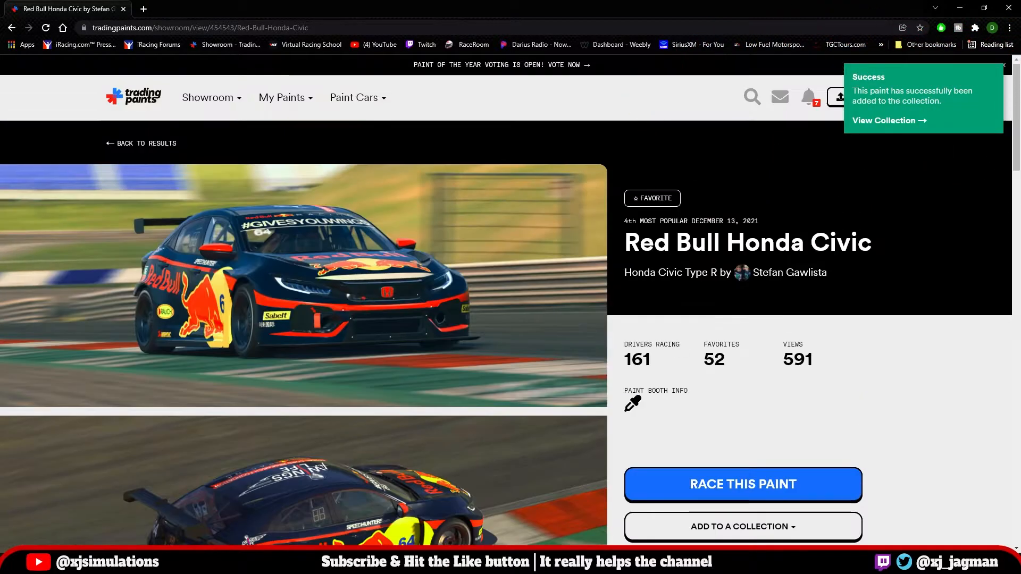
{"action": "left_click", "coordinate": [210, 97]}
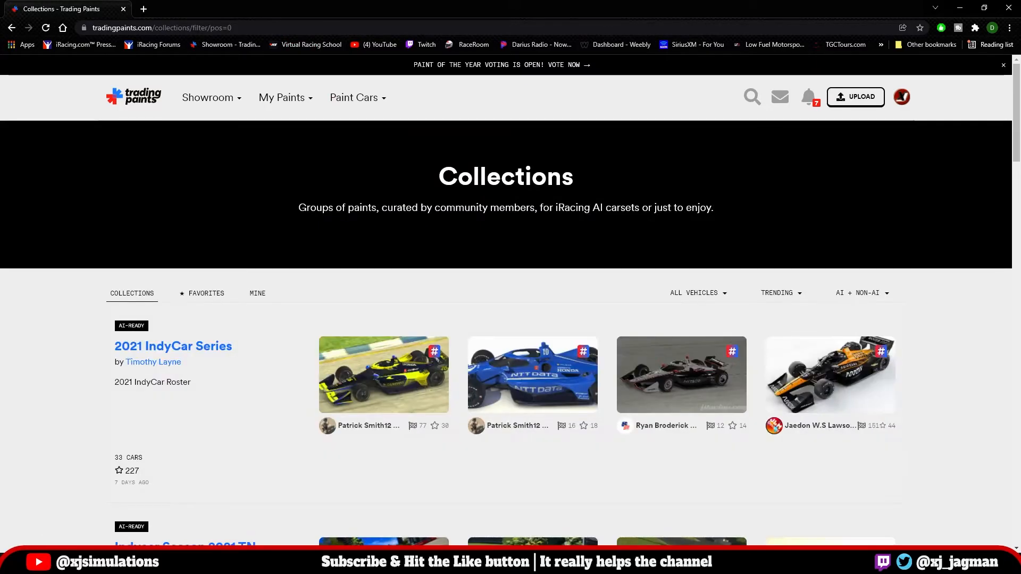
View the AI YouTube Example collection page showing the Hyundai livery and Red Bull Civic.
{"action": "left_click", "coordinate": [256, 293]}
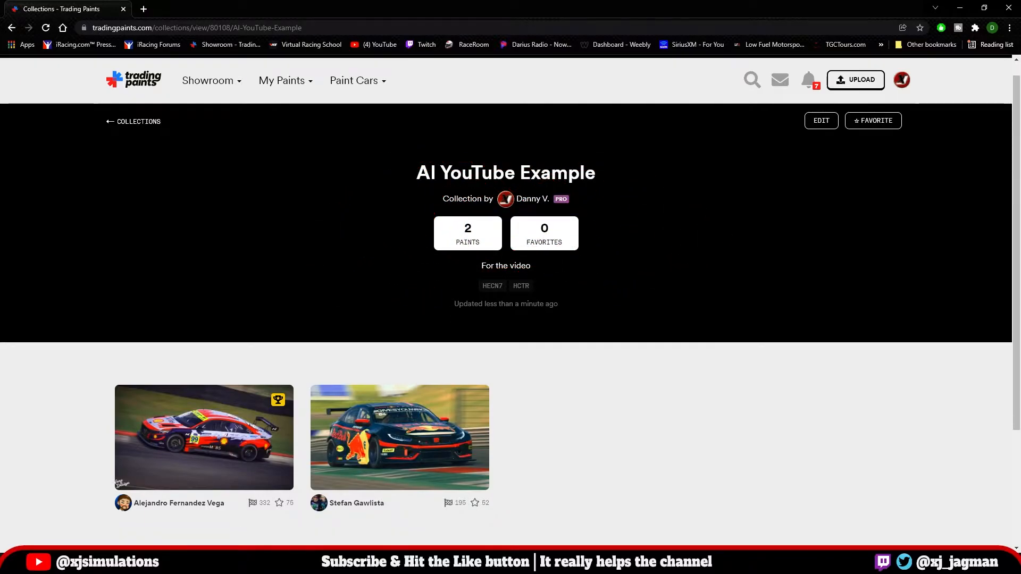
{"action": "scroll", "scroll_direction": "down", "scroll_amount": 3}
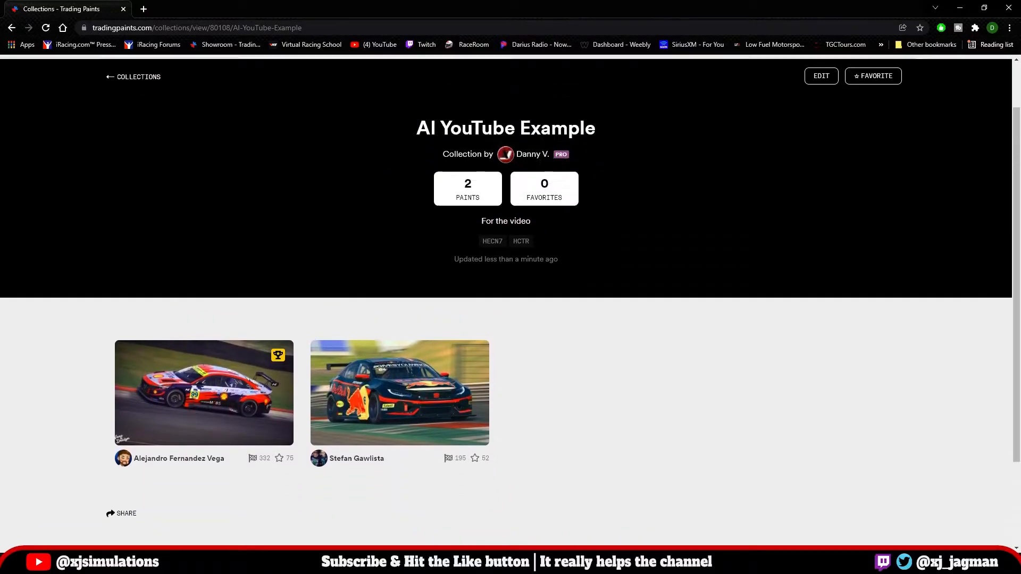
{"action": "scroll", "scroll_direction": "up", "scroll_amount": 3}
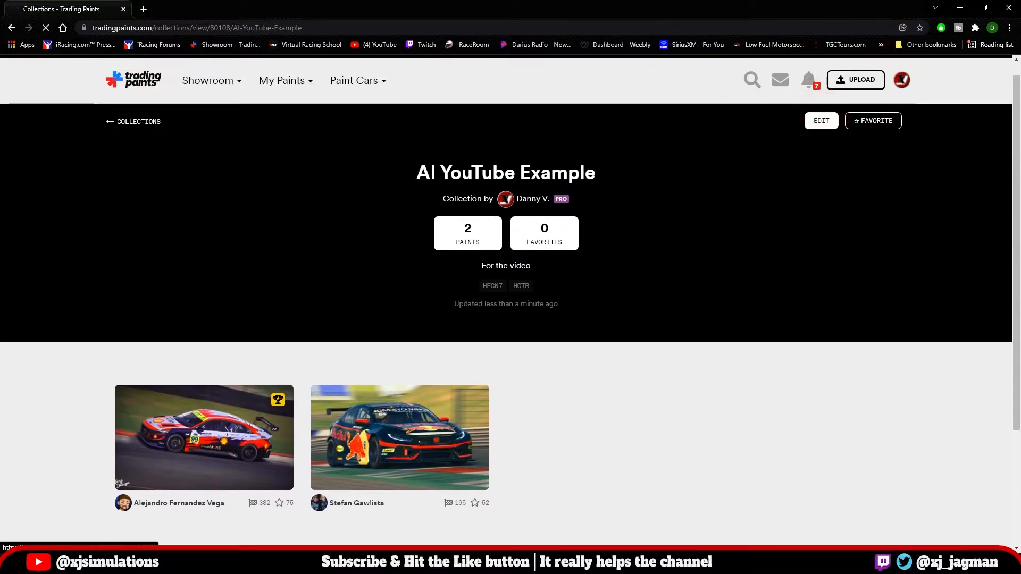
Edit the collection so permissions are Unlisted: Anyone with the link can view, Red Bull Civic first.
{"action": "left_click", "coordinate": [820, 120]}
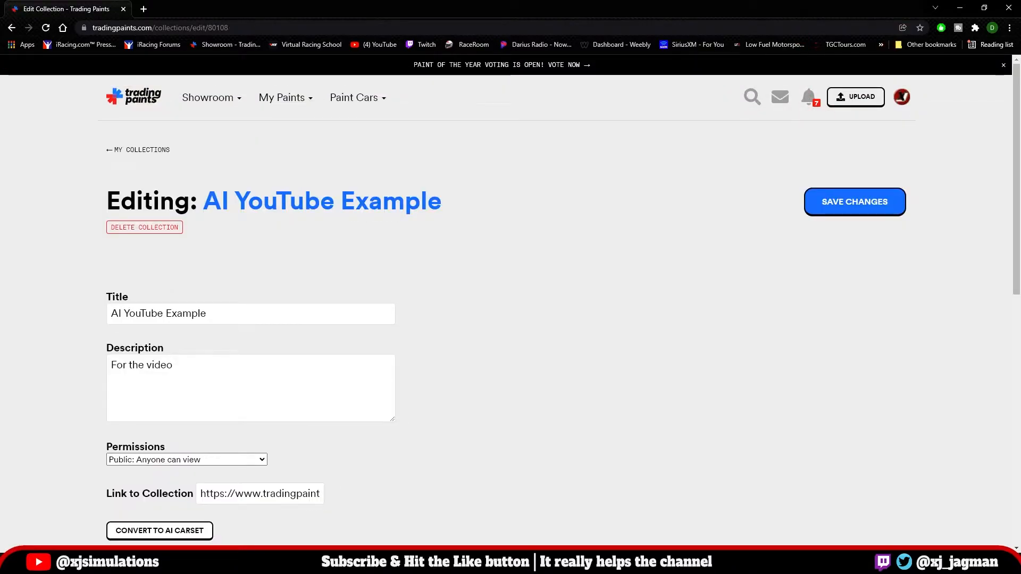
{"action": "scroll", "scroll_direction": "down", "scroll_amount": 3}
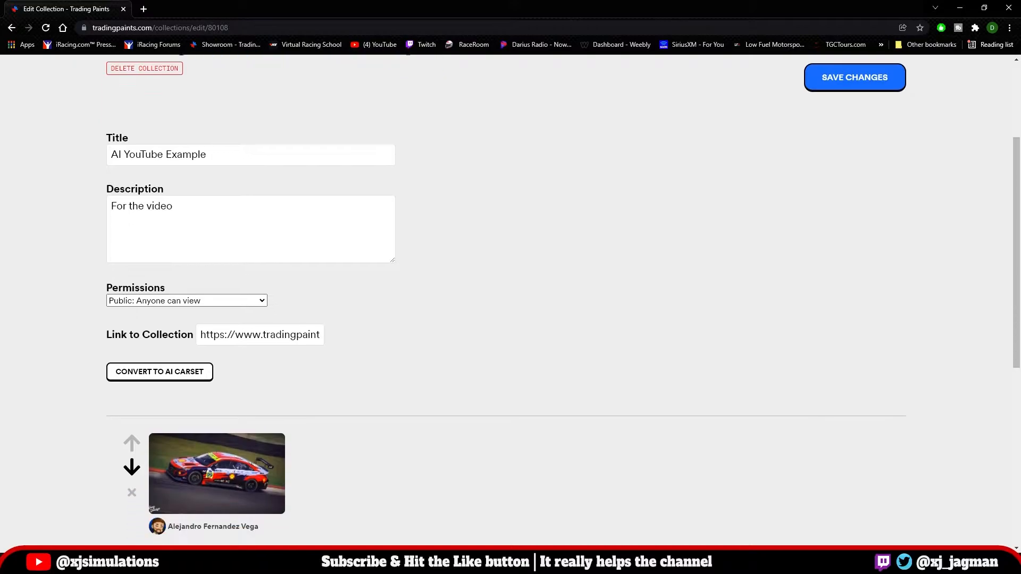
{"action": "left_click", "coordinate": [186, 246]}
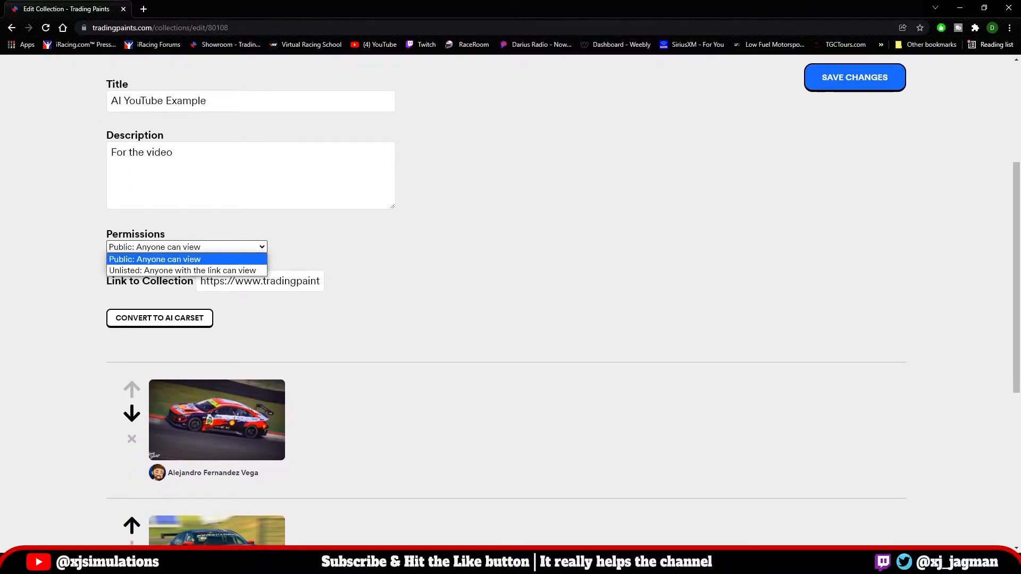
{"action": "mouse_move", "coordinate": [182, 270]}
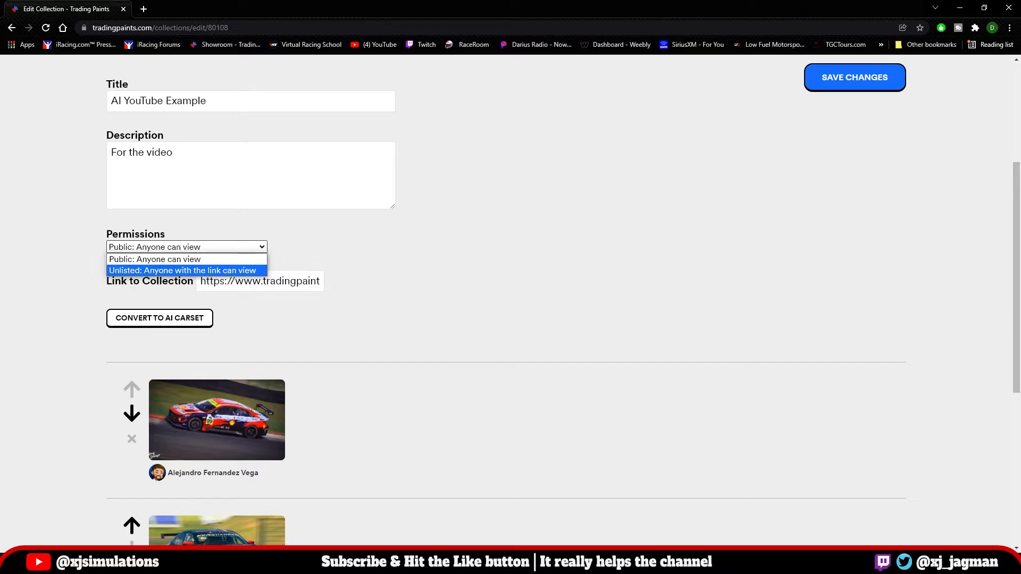
{"action": "left_click", "coordinate": [182, 270]}
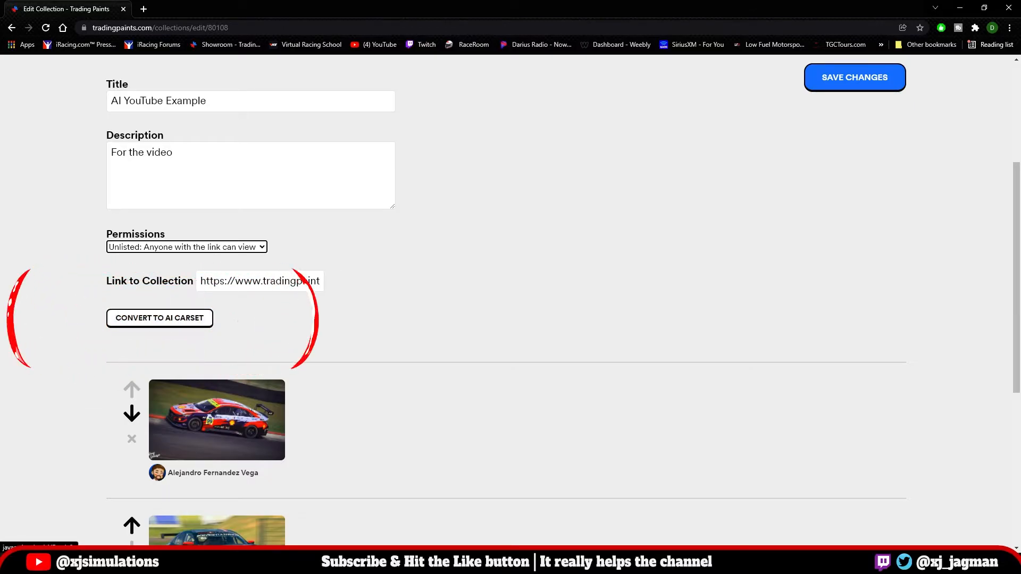
{"action": "scroll", "scroll_direction": "down", "scroll_amount": 3}
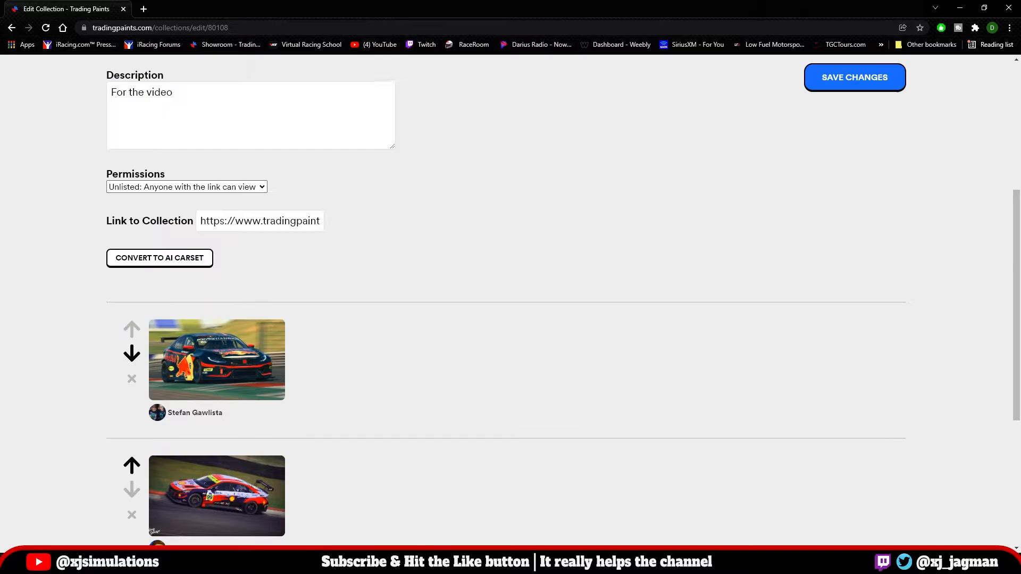
{"action": "scroll", "scroll_direction": "down", "scroll_amount": 3}
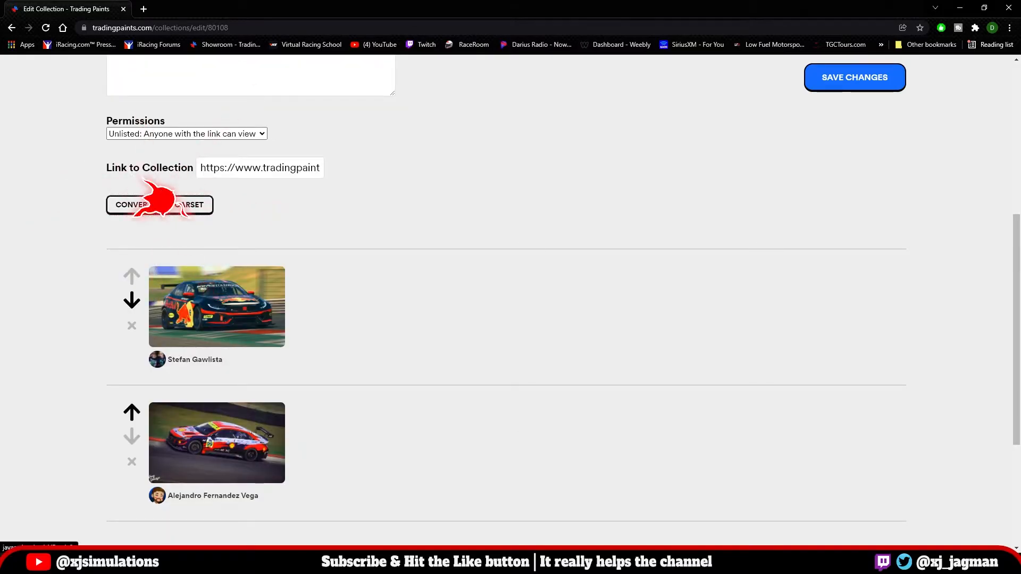
Enable the AI carset option and rename the first car's AI driver to Ronald McDonald.
{"action": "left_click", "coordinate": [160, 205]}
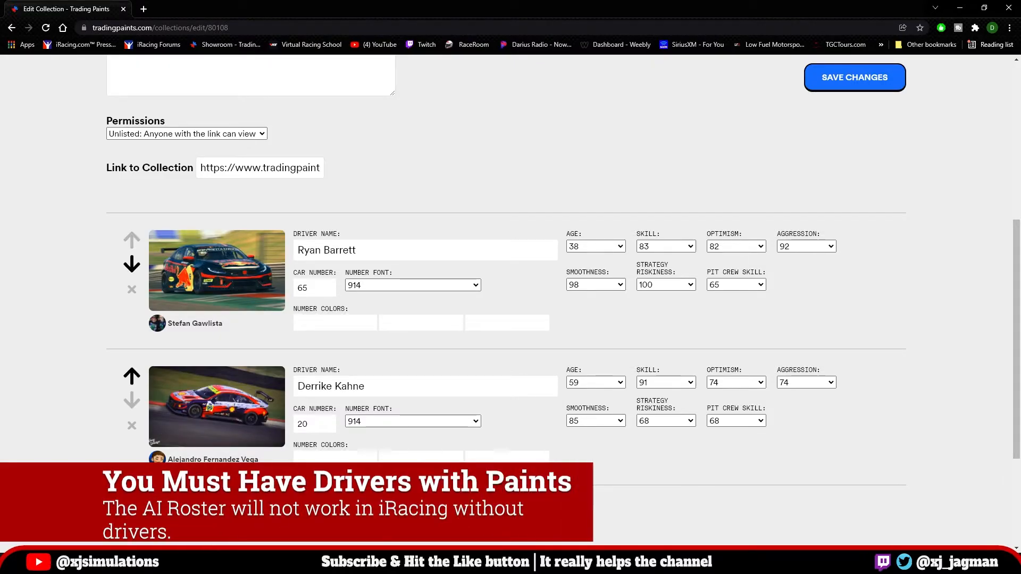
{"action": "left_click", "coordinate": [425, 250]}
{"action": "type", "text": "RoNA"}
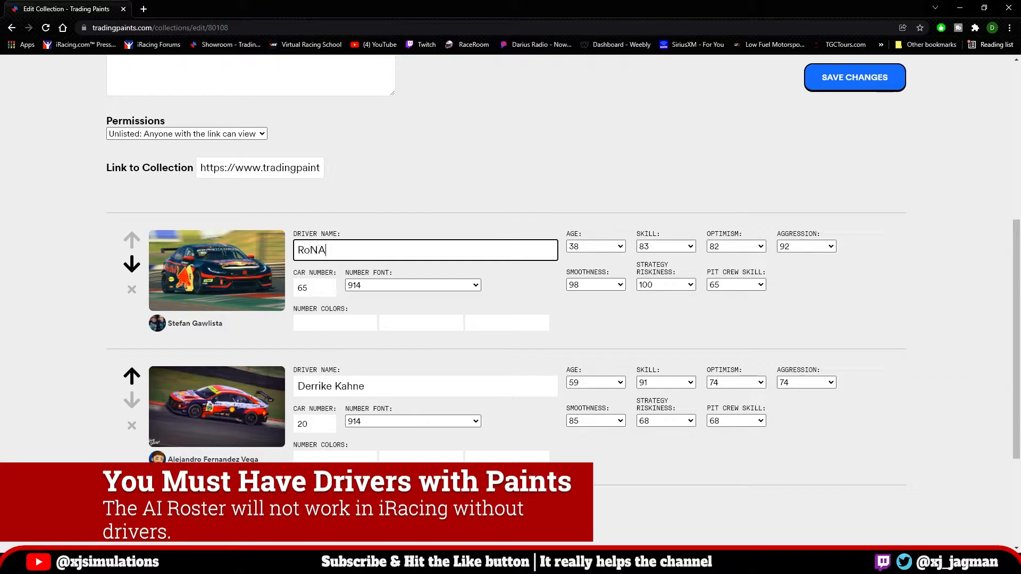
{"action": "type", "text": "Ronald"}
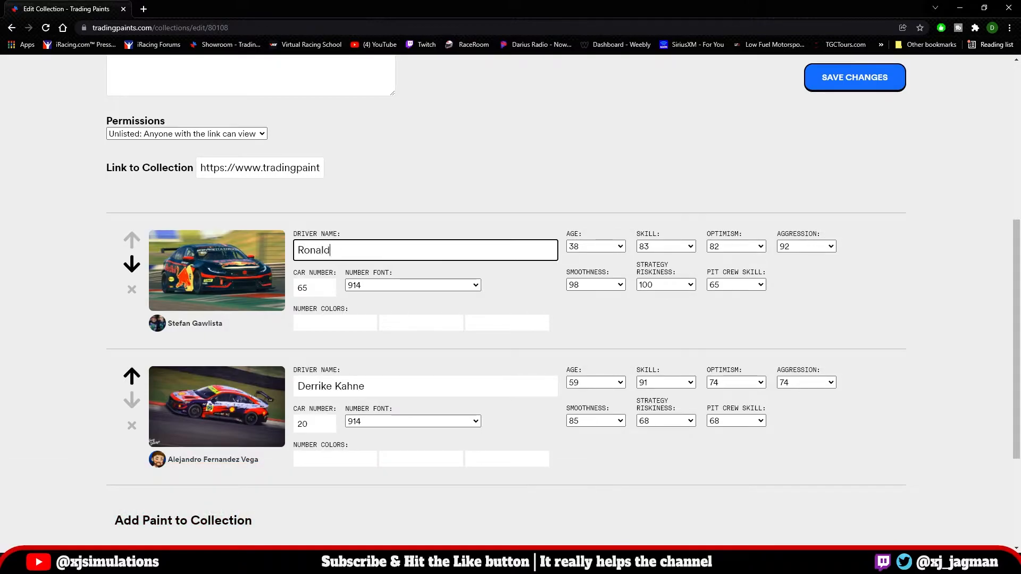
{"action": "type", "text": "McDon"}
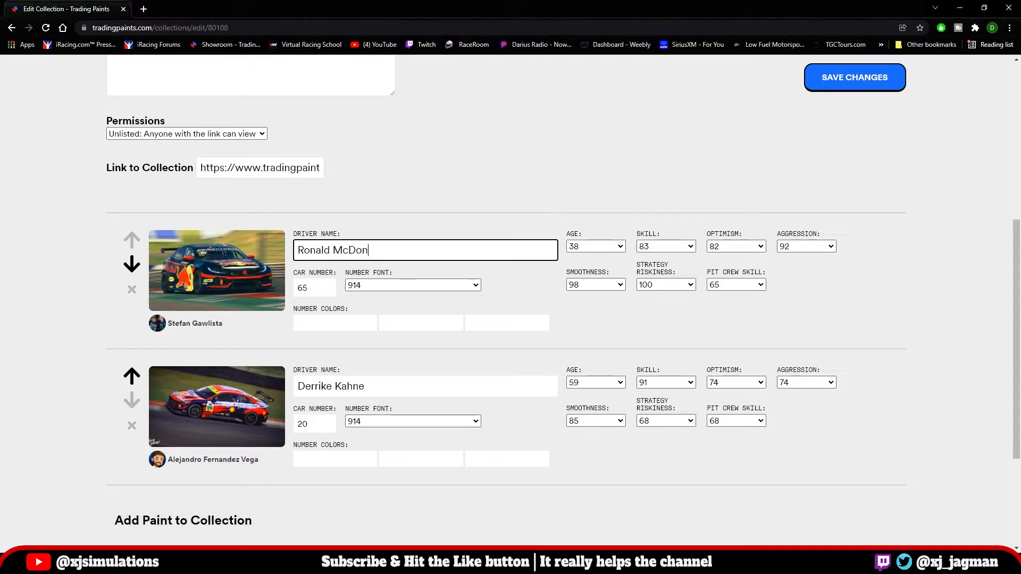
{"action": "type", "text": "ald"}
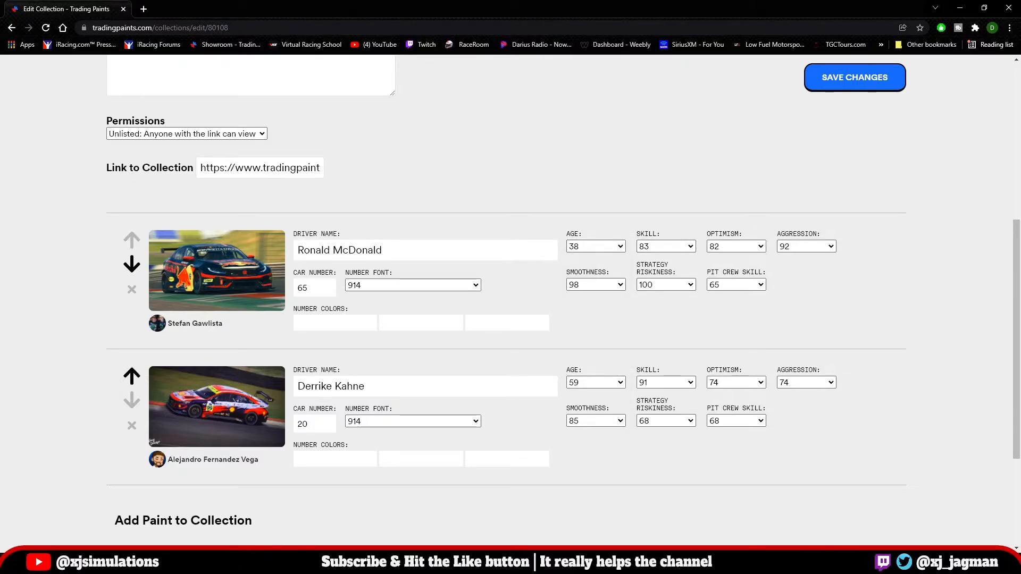
Fill in the first car's number colour fields on the Edit Collection form.
{"action": "scroll", "scroll_direction": "down", "scroll_amount": 3}
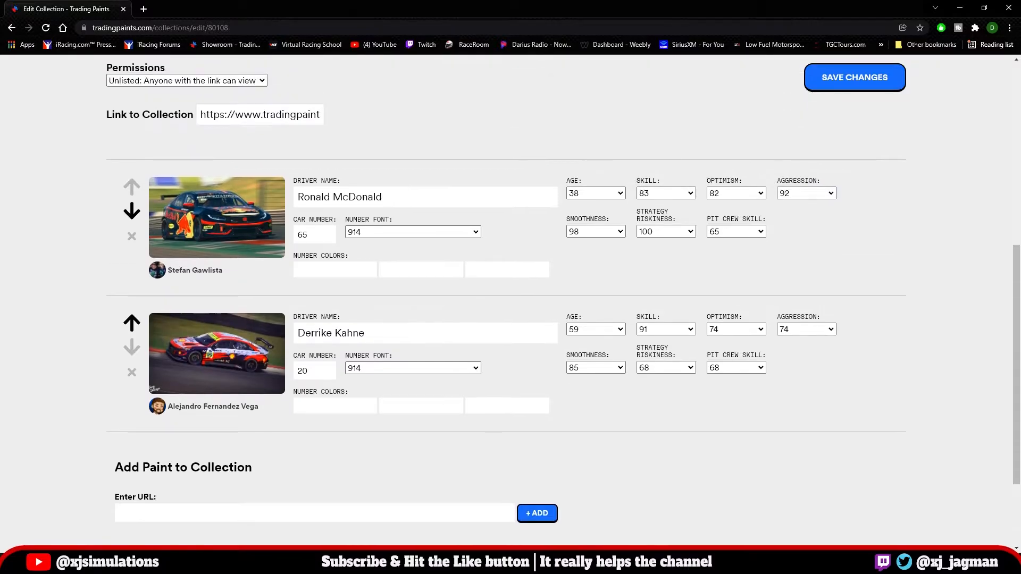
{"action": "left_click", "coordinate": [335, 269]}
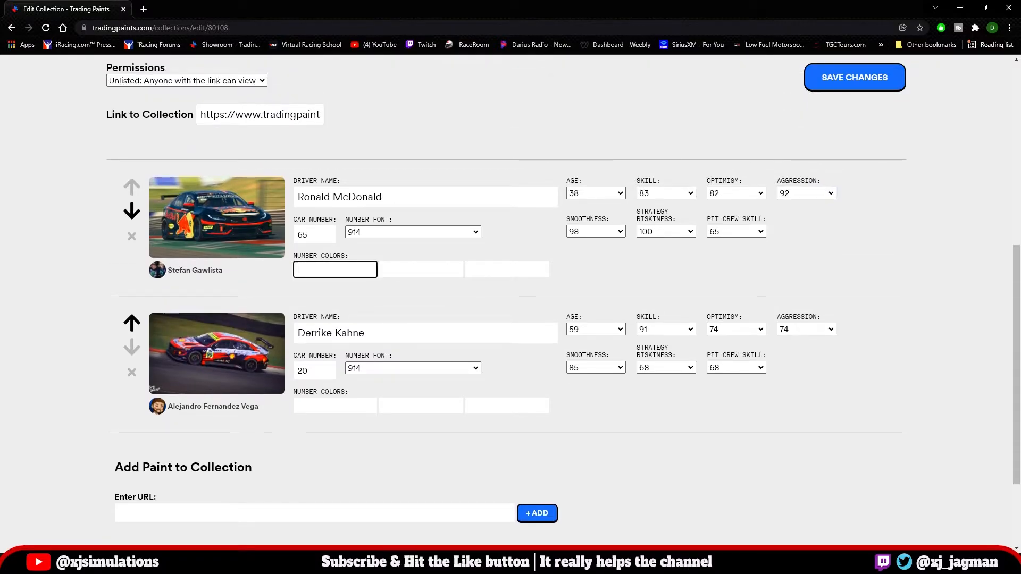
{"action": "left_click", "coordinate": [507, 270]}
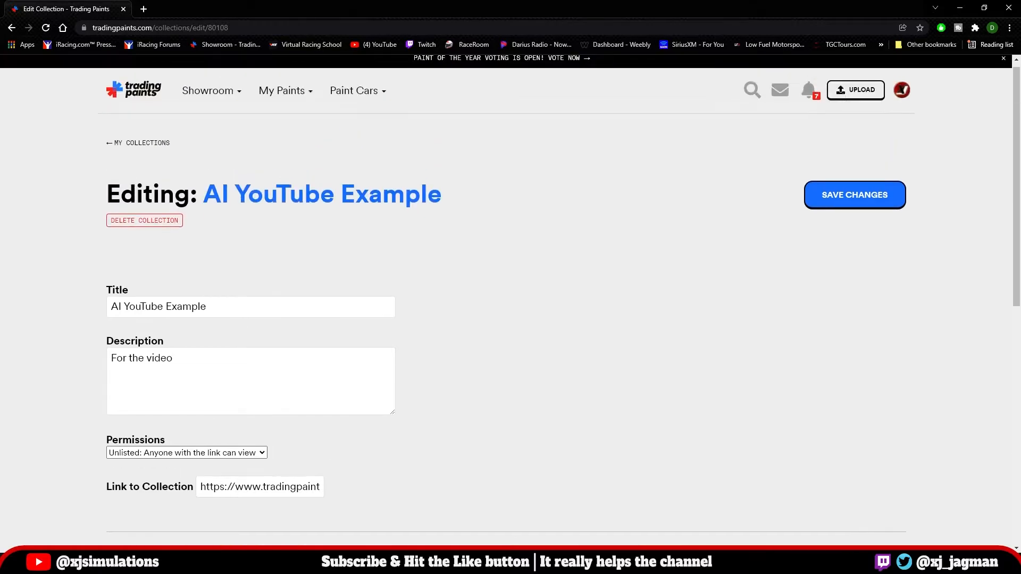
Save the collection's driver details and leave back to My Collections, now showing it AI-ready.
{"action": "scroll", "scroll_direction": "down", "scroll_amount": 3}
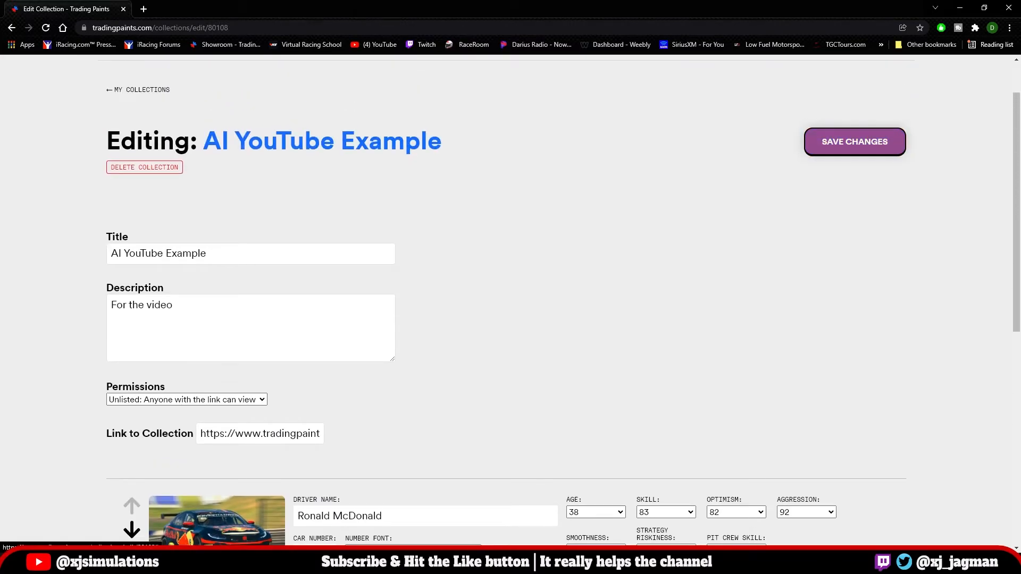
{"action": "left_click", "coordinate": [855, 141]}
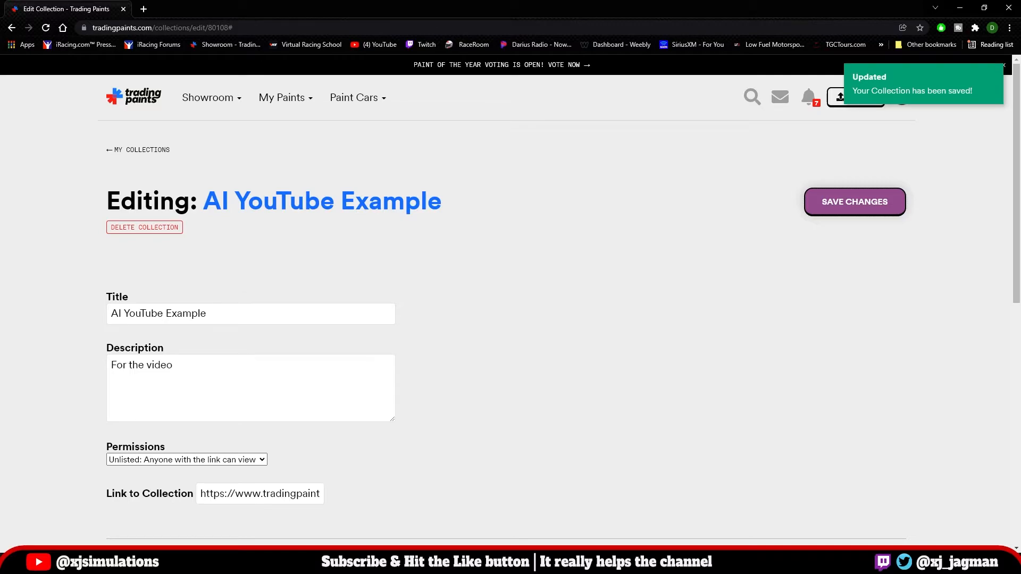
{"action": "left_click", "coordinate": [137, 149]}
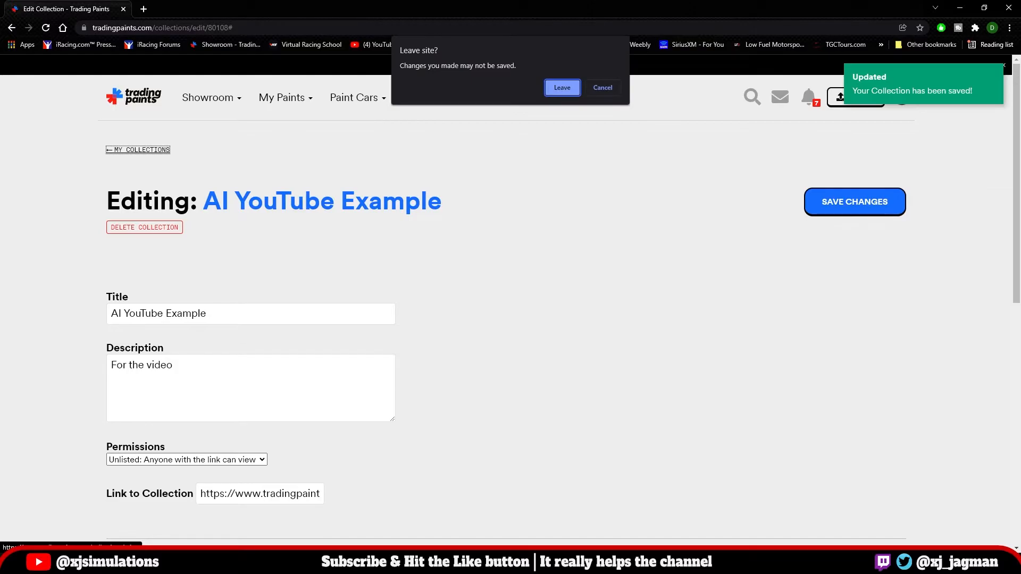
{"action": "left_click", "coordinate": [562, 87]}
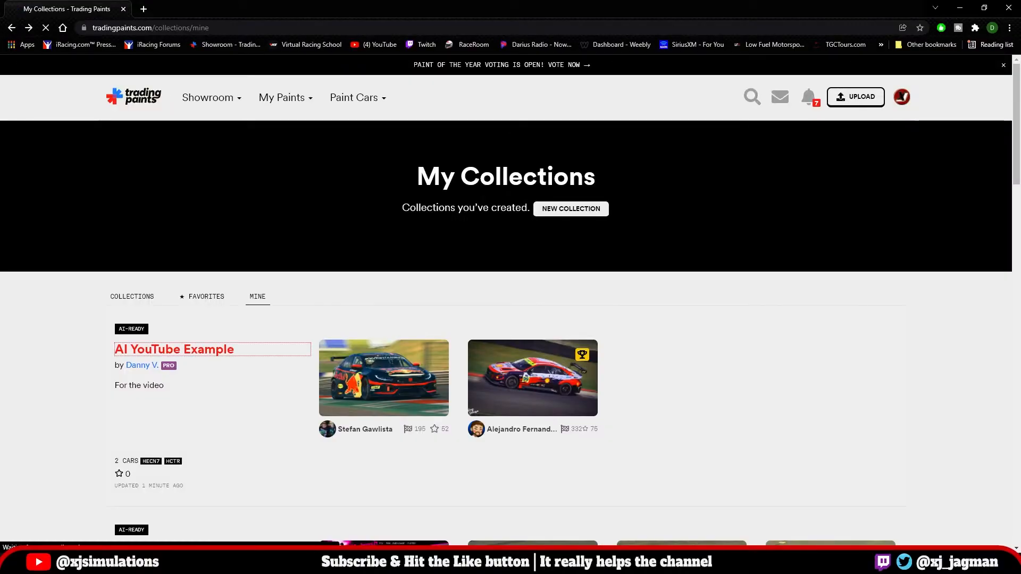
Favorite the AI YouTube Example collection so iRacing can use it as an AI carset.
{"action": "left_click", "coordinate": [174, 350]}
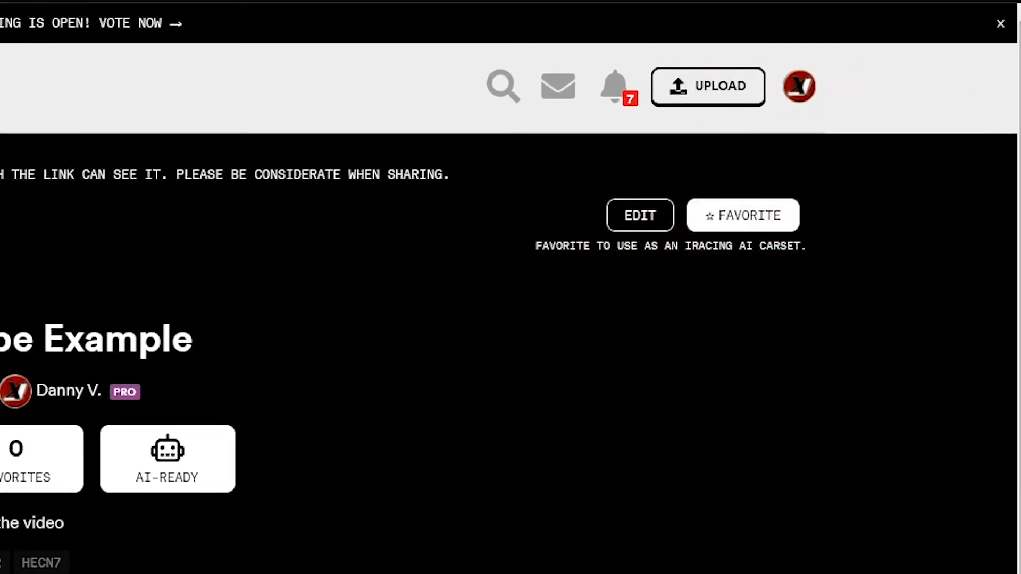
{"action": "left_click", "coordinate": [742, 215]}
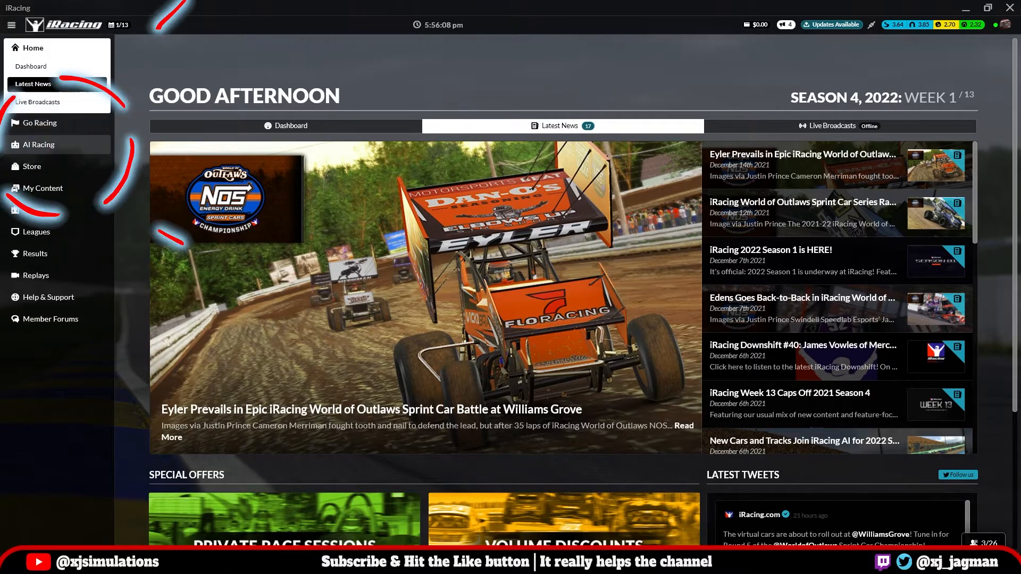
Go to AI Racing Opponent Rosters and locate the AI YouTube Example - 80108 roster.
{"action": "left_click", "coordinate": [38, 144]}
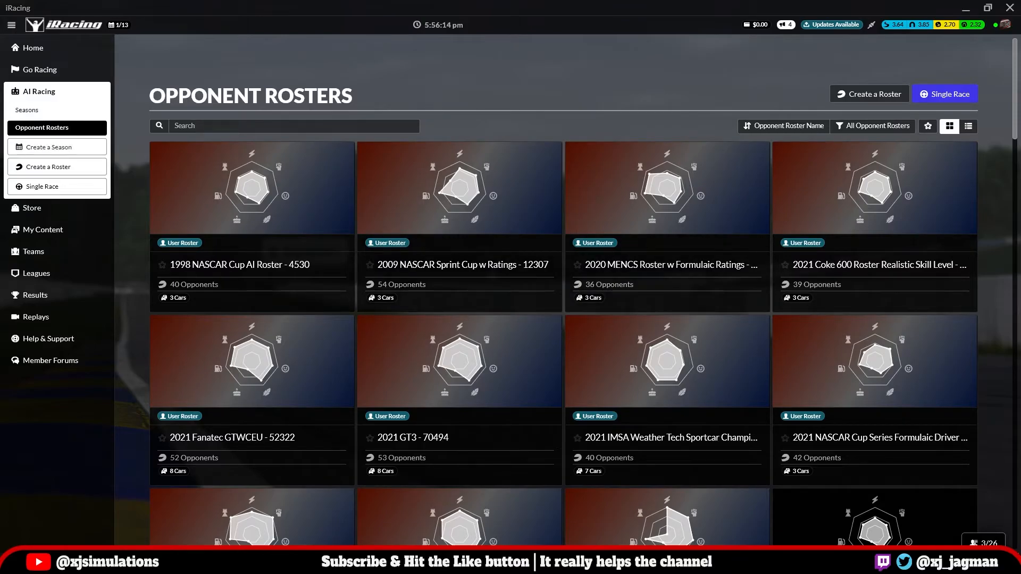
{"action": "scroll", "scroll_direction": "down", "scroll_amount": 3}
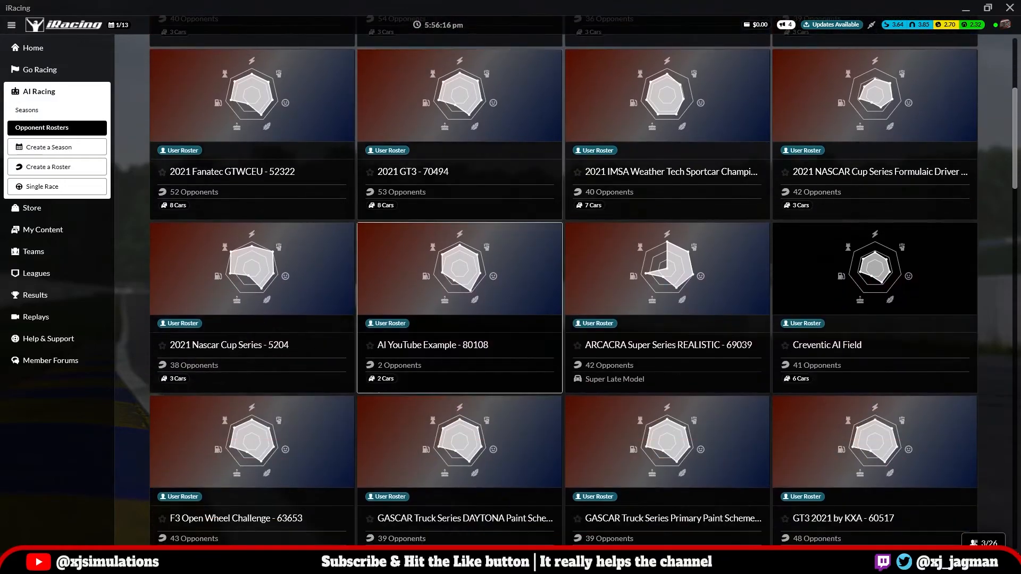
{"action": "scroll", "scroll_direction": "down", "scroll_amount": 3}
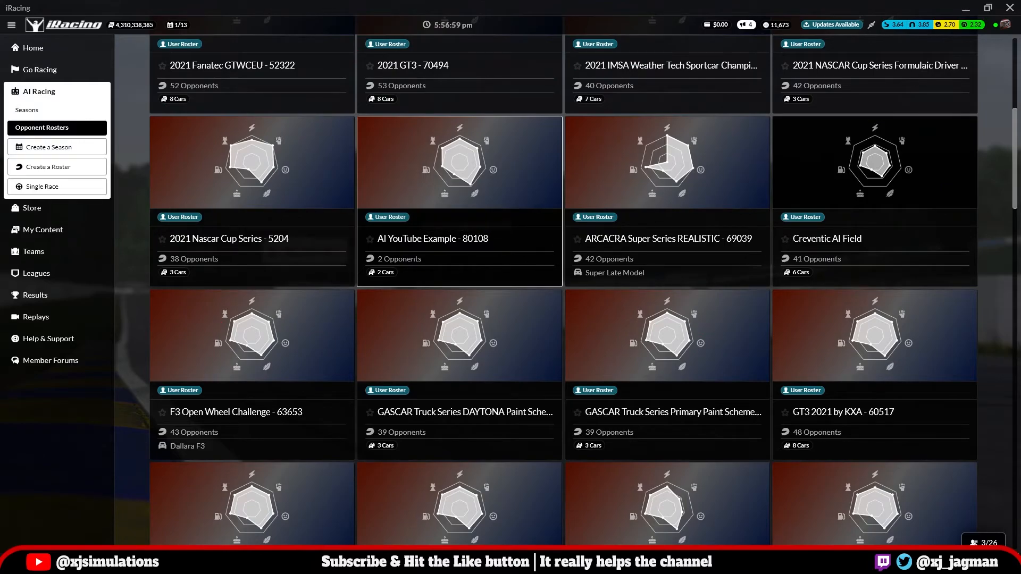
{"action": "mouse_move", "coordinate": [378, 258]}
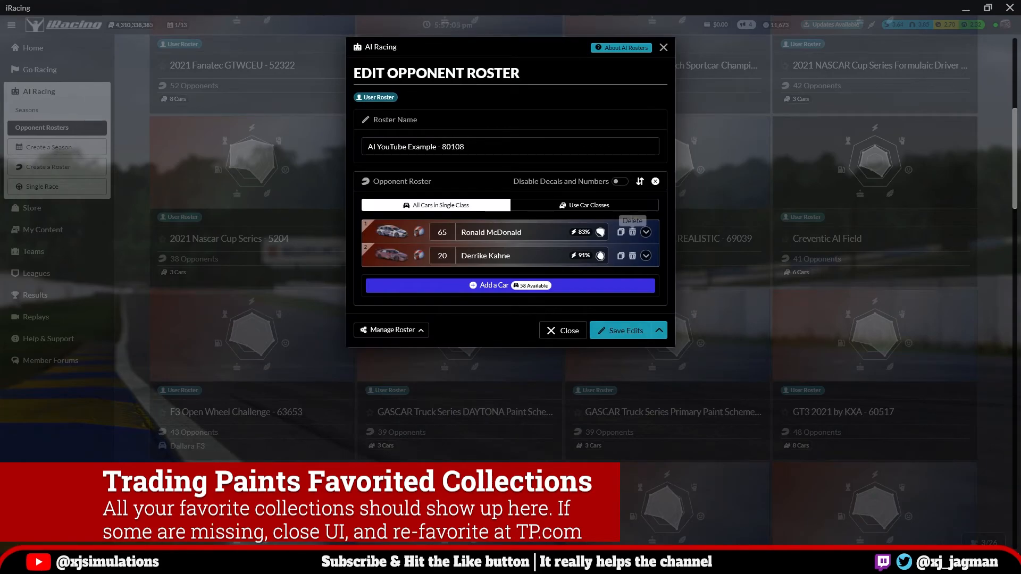
Expand Ronald McDonald's entry and review Driver Customization, Swap Car and Driver Attributes.
{"action": "left_click", "coordinate": [645, 232]}
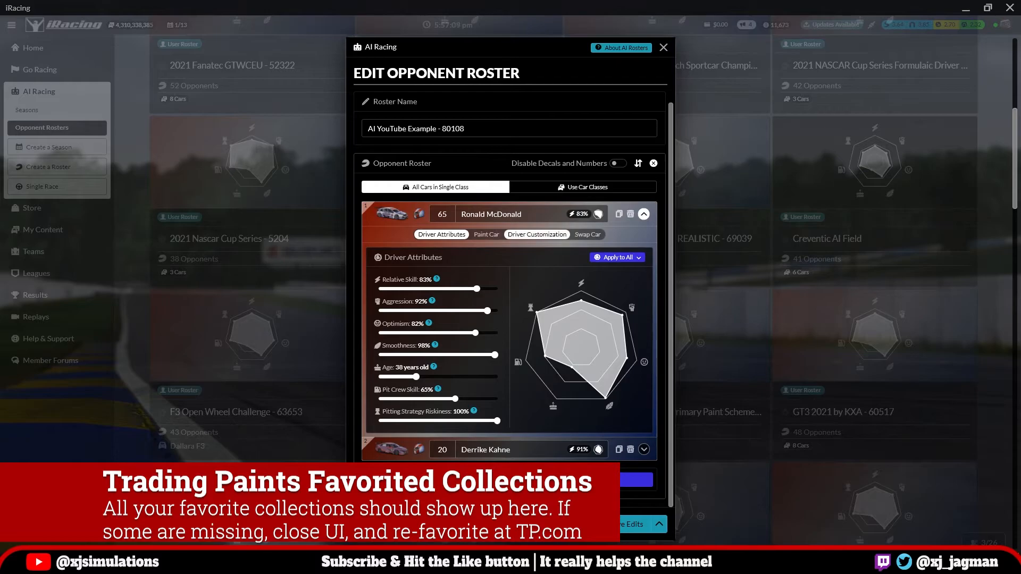
{"action": "left_click", "coordinate": [536, 234]}
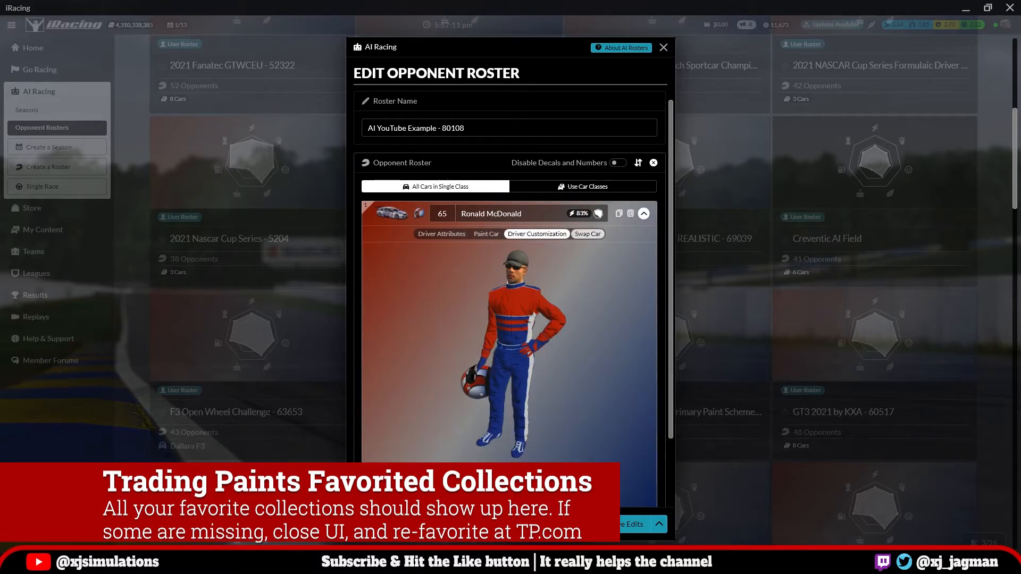
{"action": "left_click", "coordinate": [587, 234]}
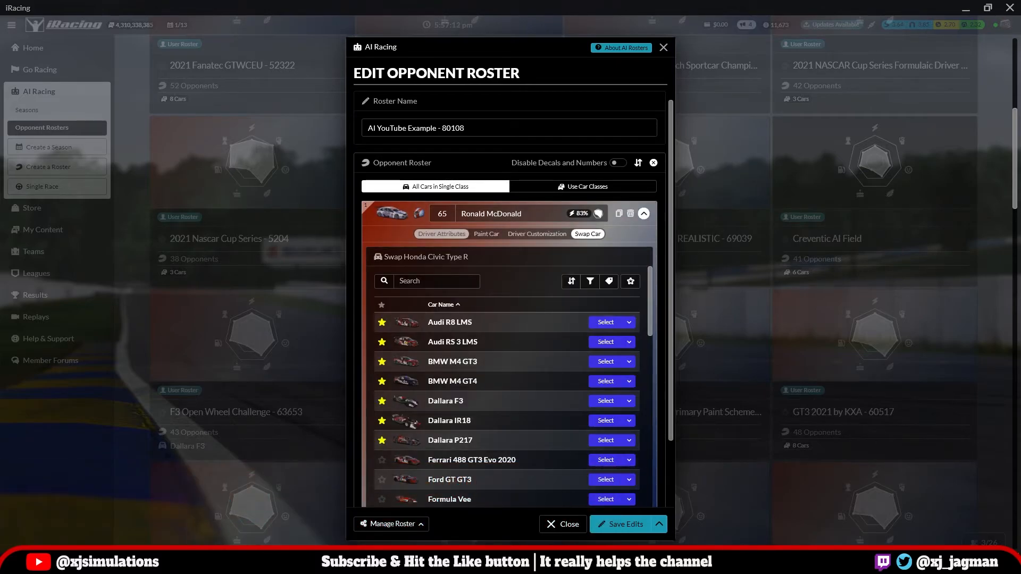
{"action": "left_click", "coordinate": [441, 234]}
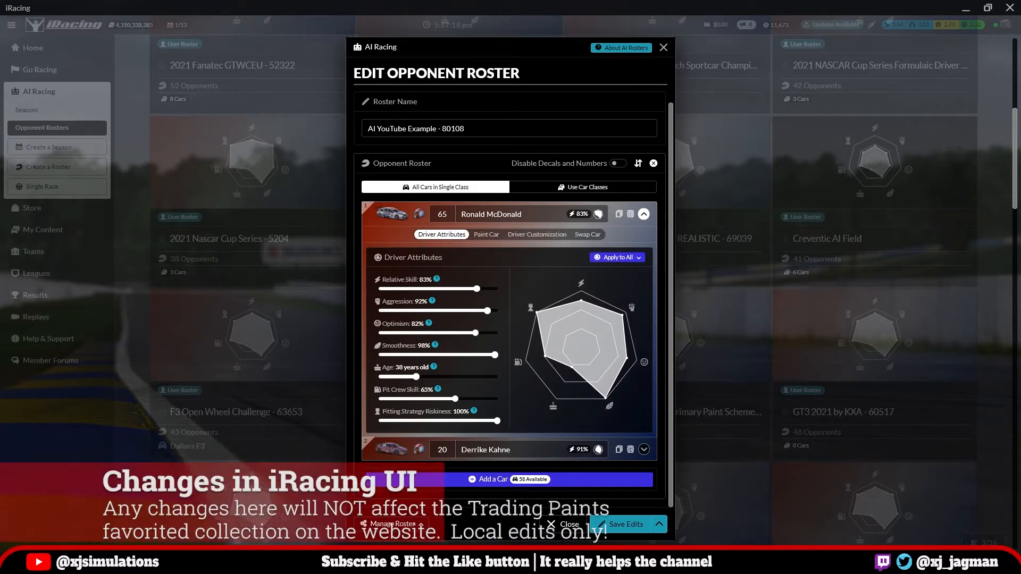
{"action": "left_click", "coordinate": [643, 213]}
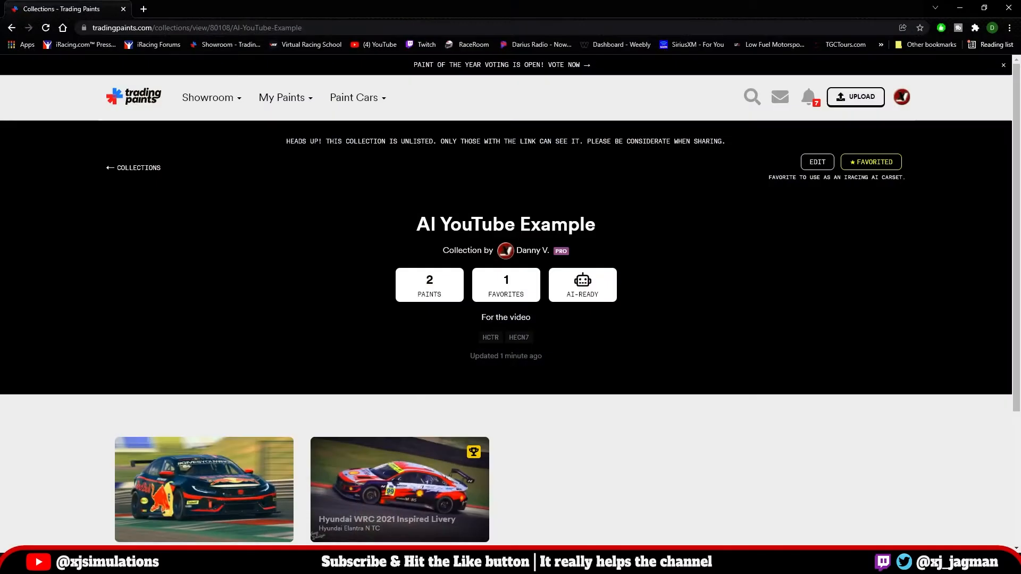
Edit and save the AI YouTube Example collection, then return to My Collections.
{"action": "left_click", "coordinate": [815, 161]}
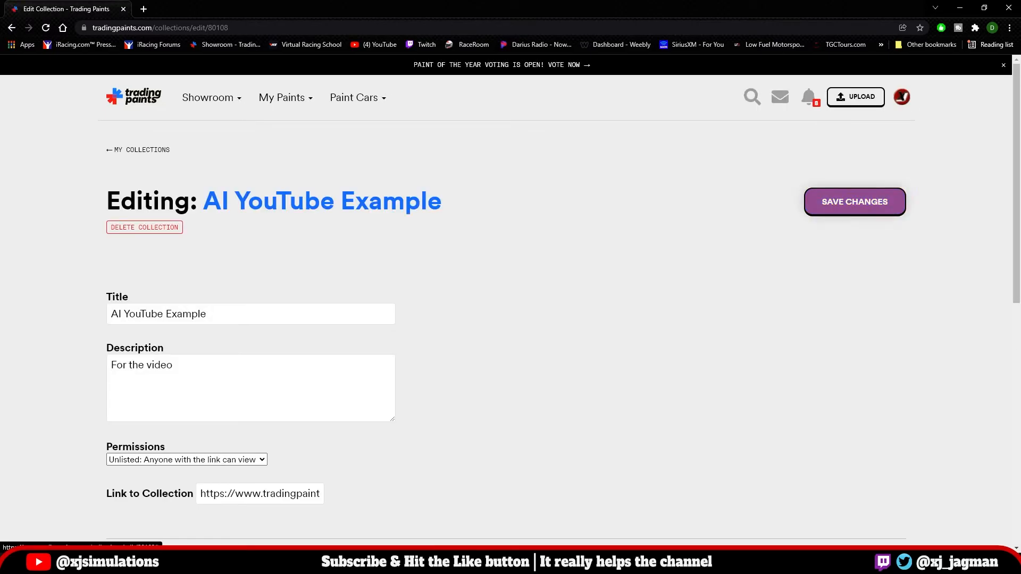
{"action": "left_click", "coordinate": [854, 202]}
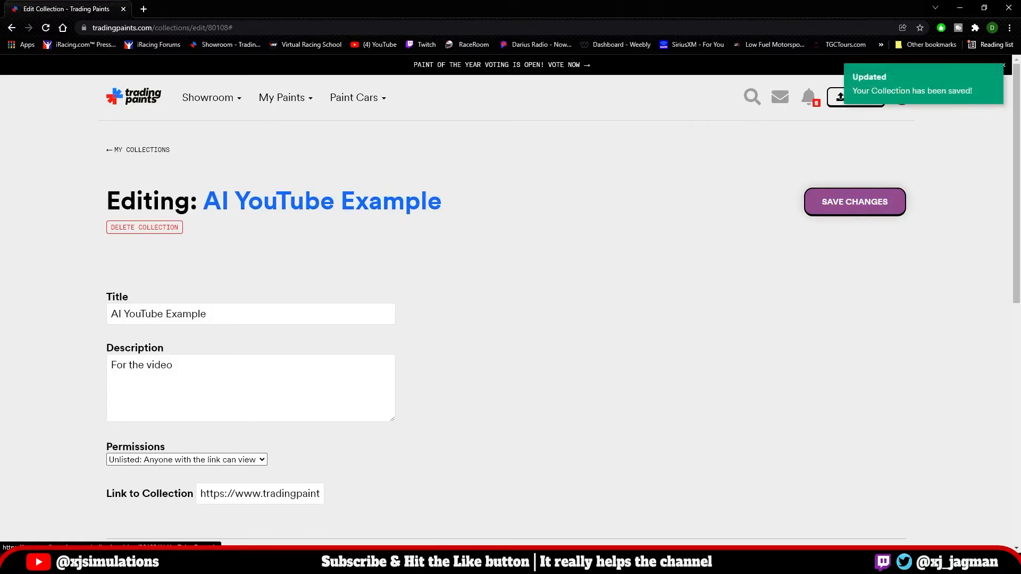
{"action": "left_click", "coordinate": [209, 98]}
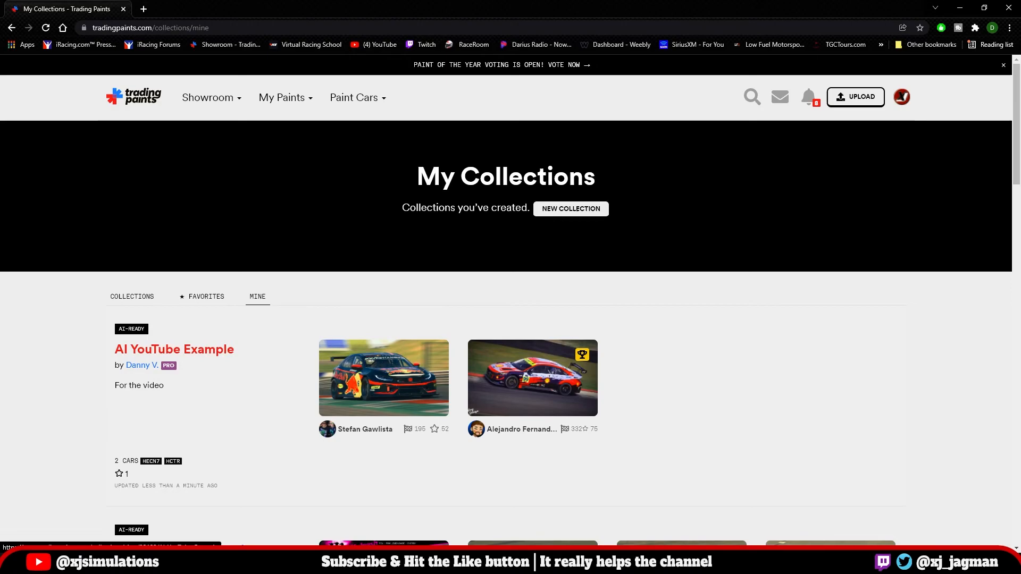
Reopen the AI YouTube Example collection page, now showing it favorited once.
{"action": "left_click", "coordinate": [173, 349]}
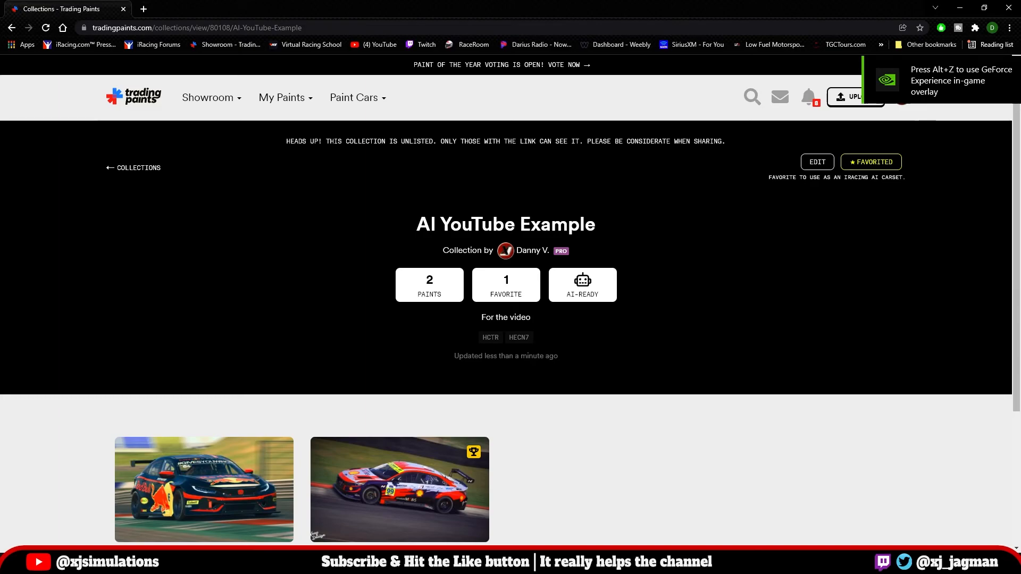
{"action": "left_click", "coordinate": [1008, 62]}
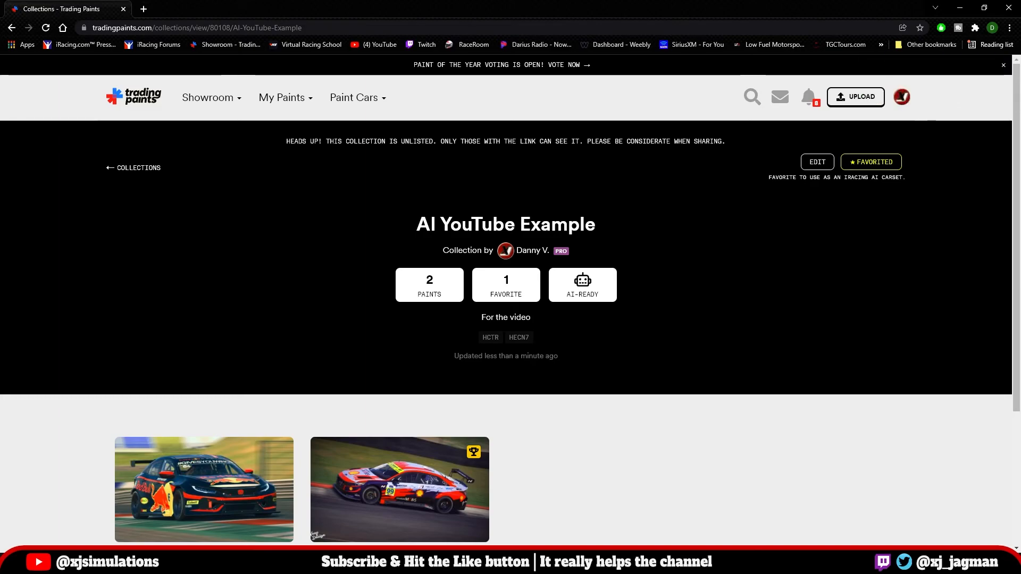